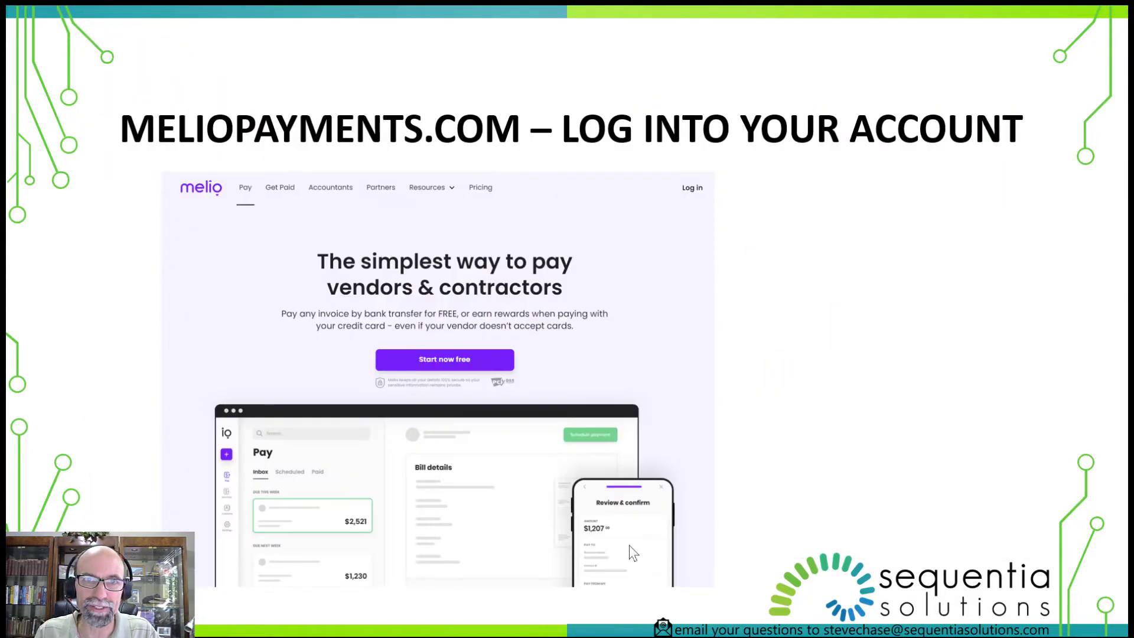
mouse_move(759, 520)
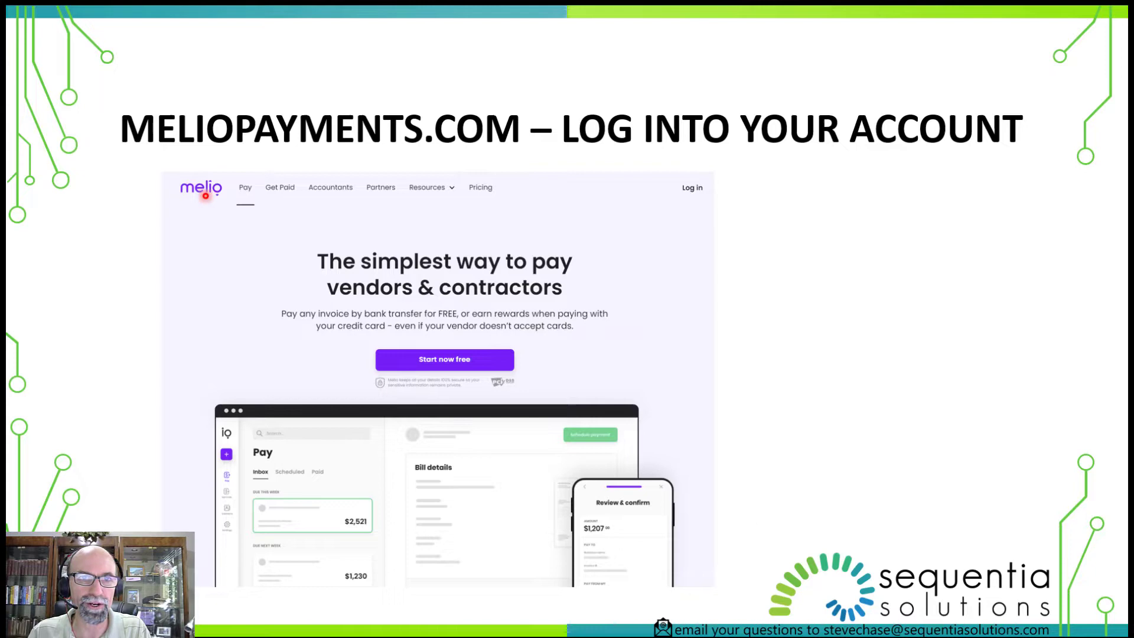
mouse_move(182, 252)
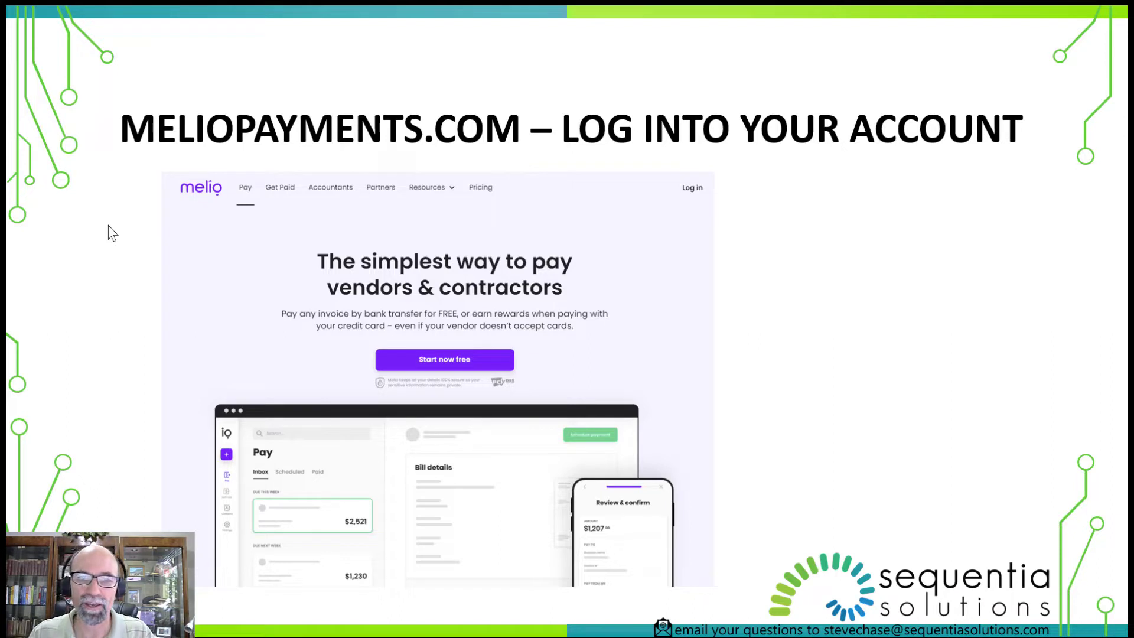
mouse_move(833, 352)
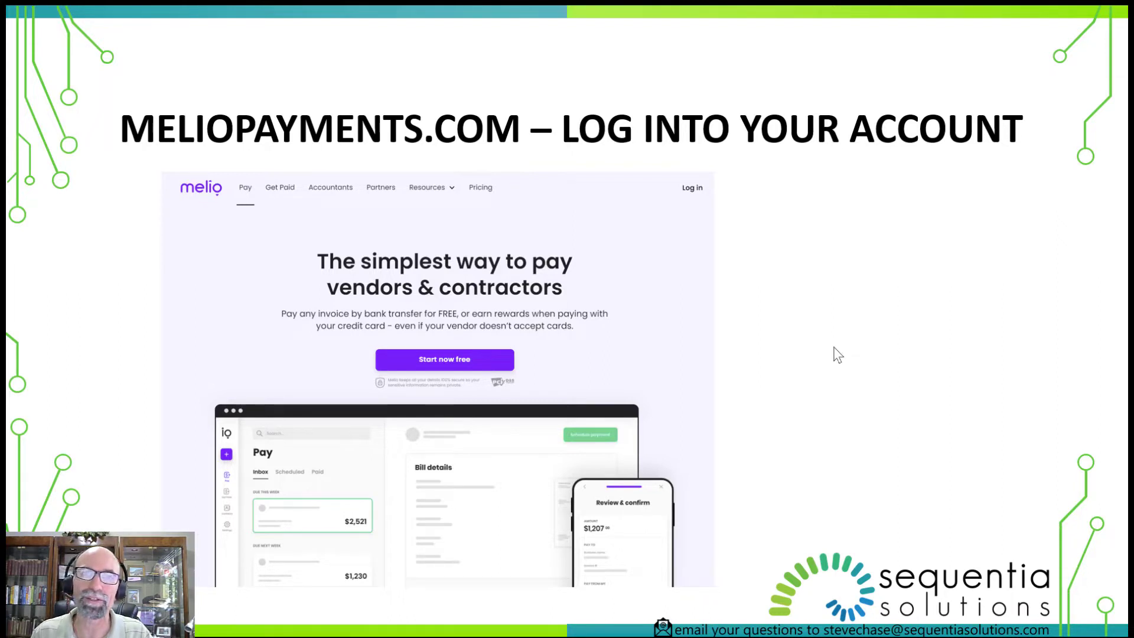
mouse_move(945, 501)
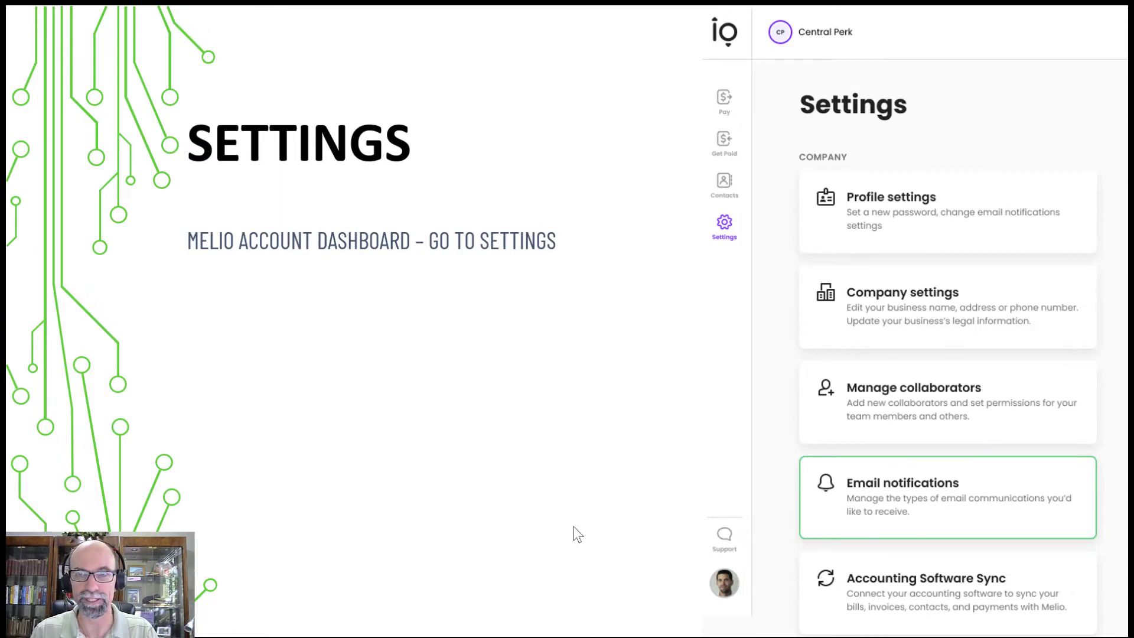
mouse_move(844, 113)
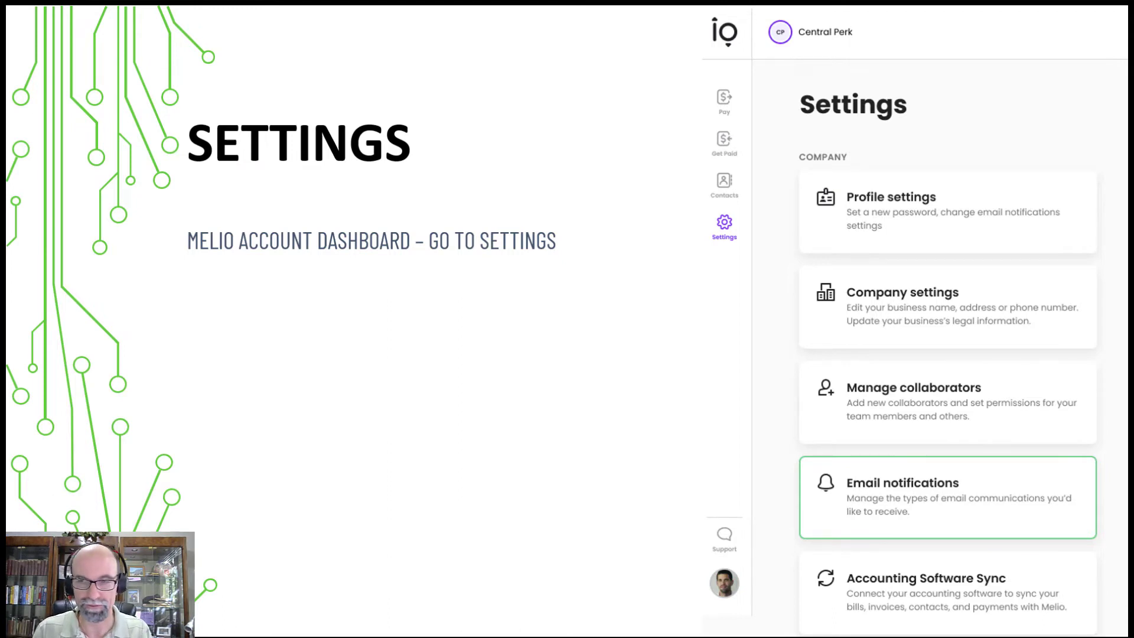
Start a new vendor from Expenses and enter Alpha Omega LLC as the company name
left_click(823, 526)
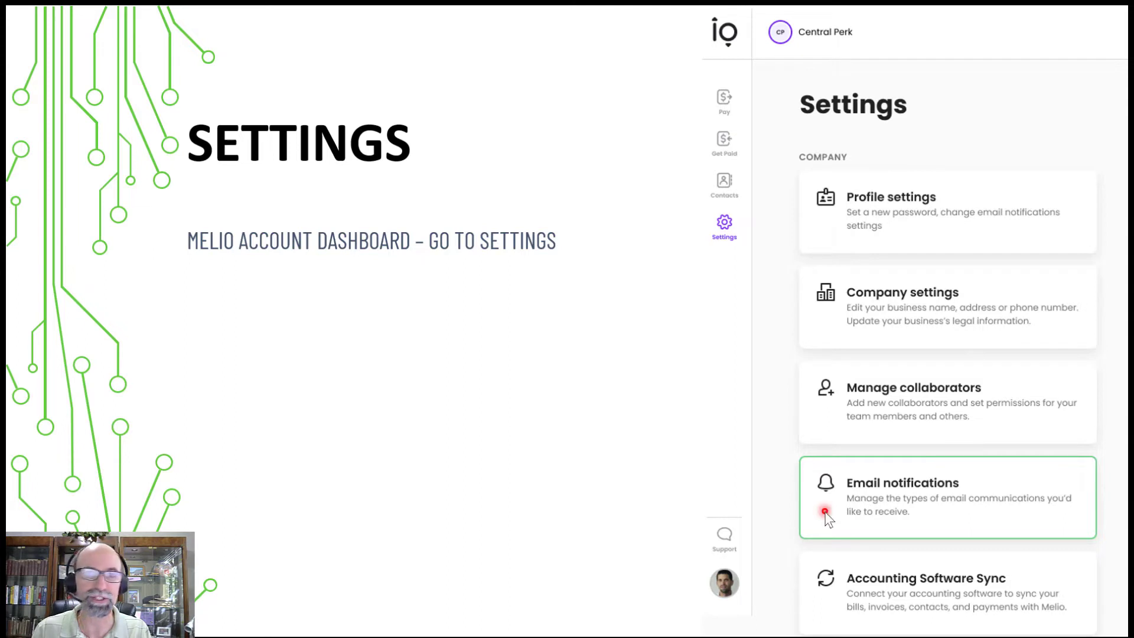
mouse_move(821, 608)
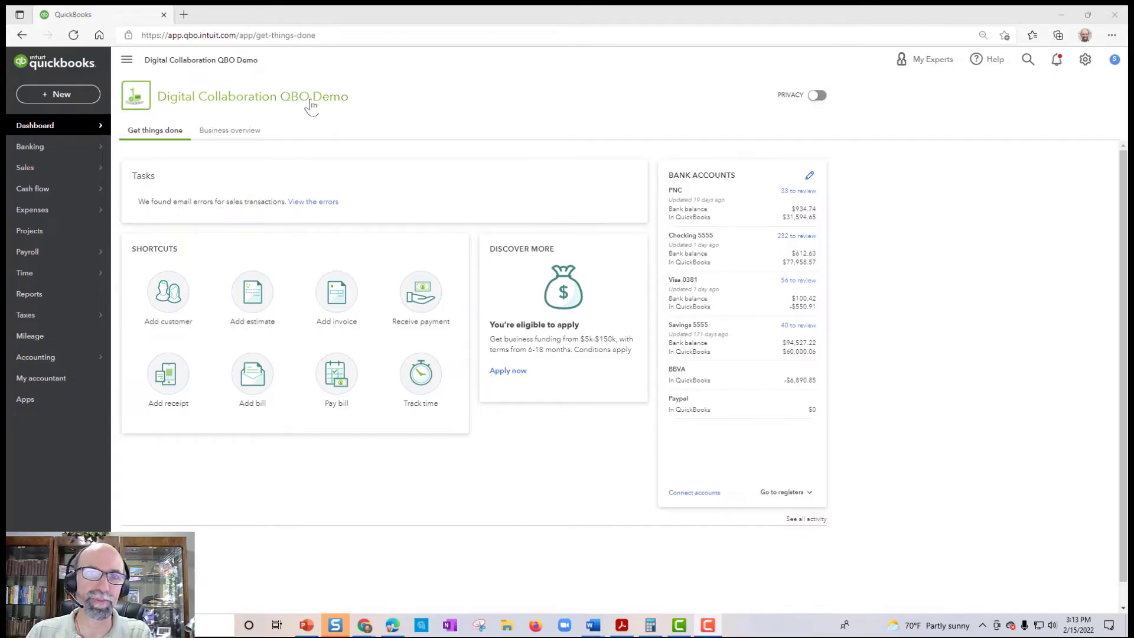
mouse_move(70, 222)
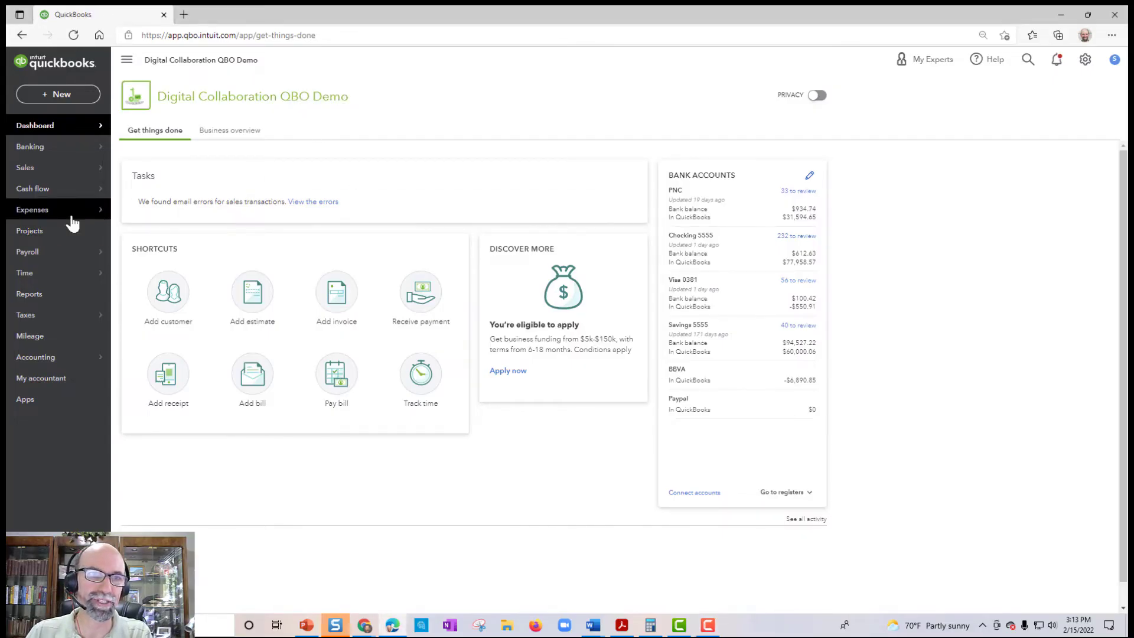
left_click(32, 209)
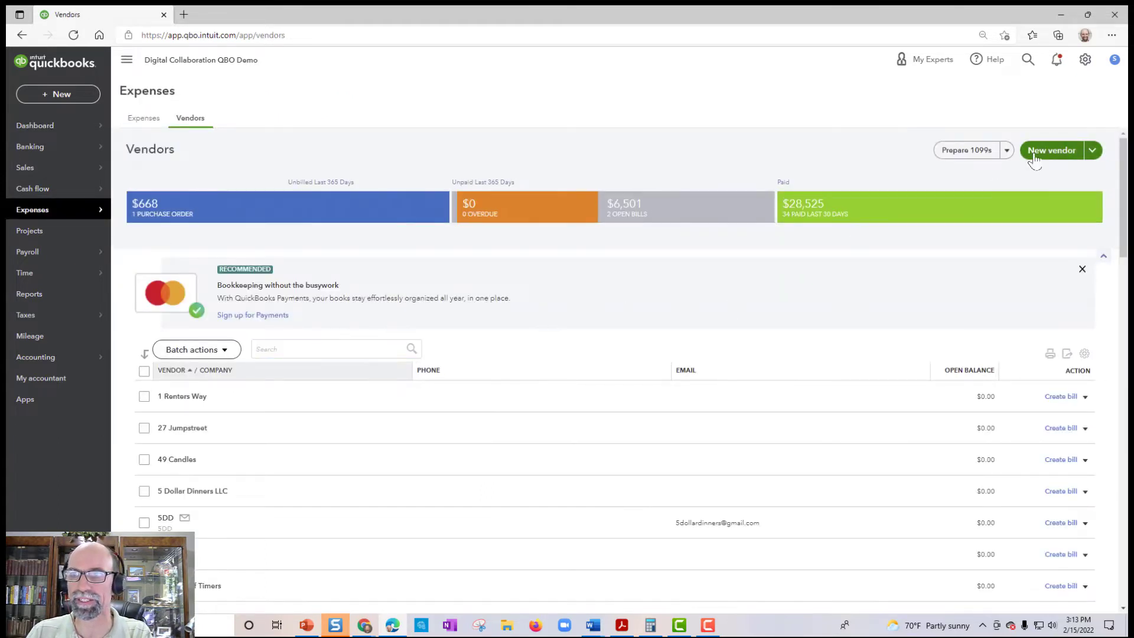
left_click(1052, 149)
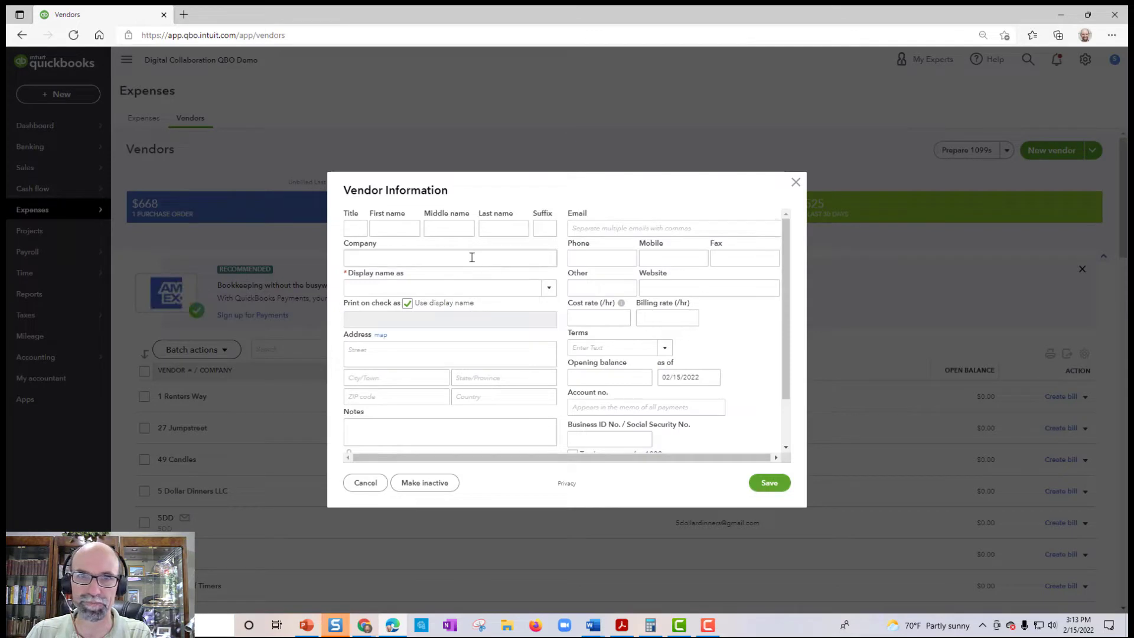
left_click(395, 228)
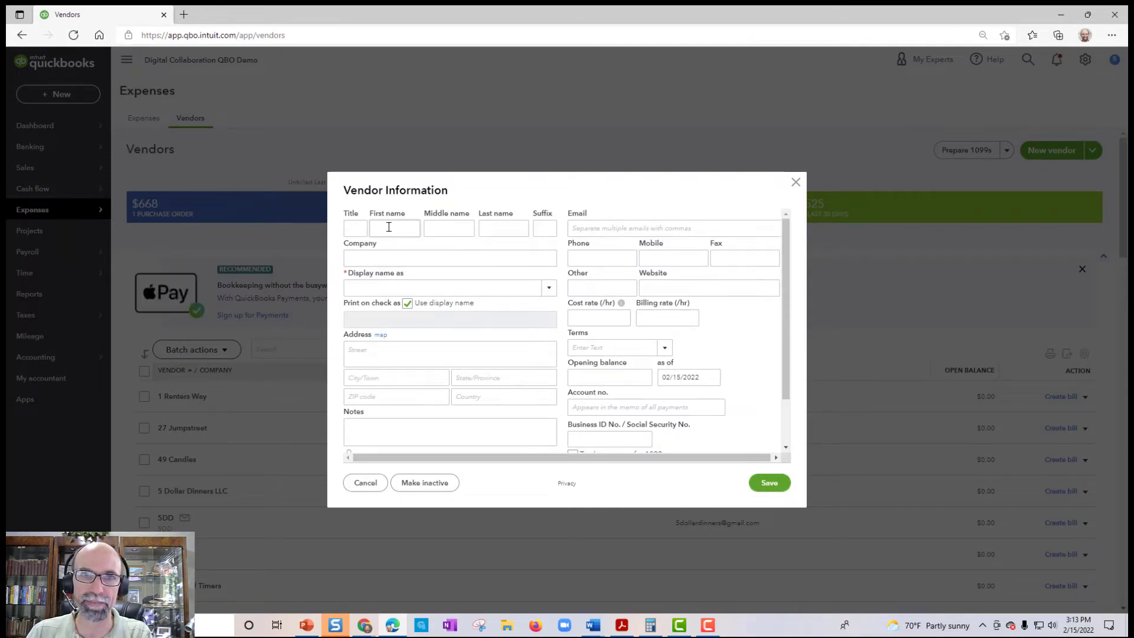
left_click(449, 257)
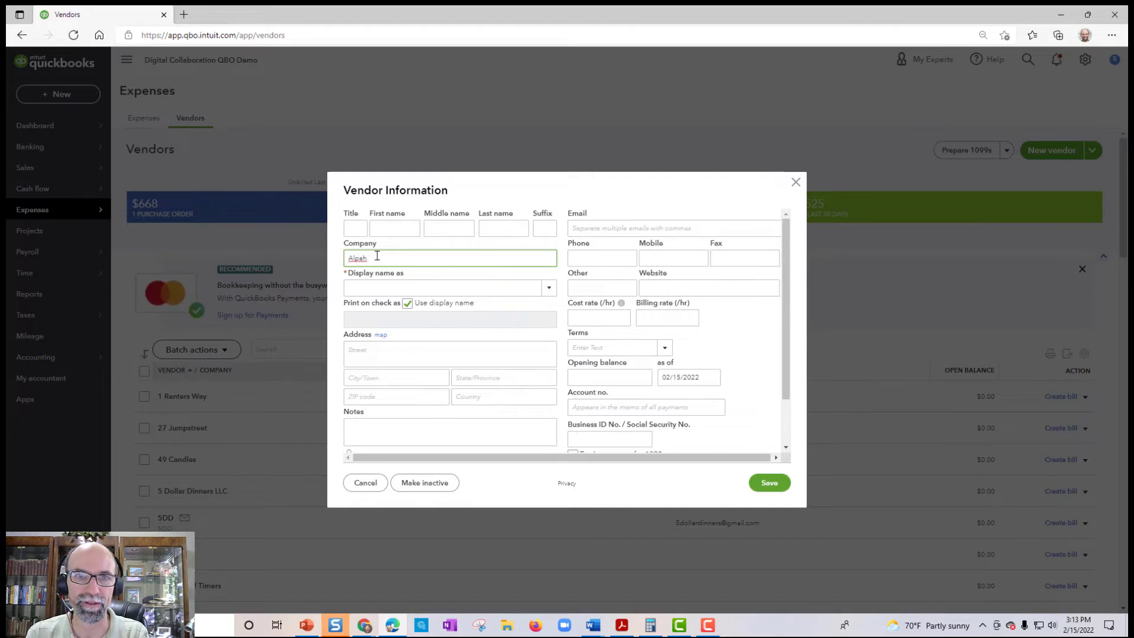
type("Alpha Omega")
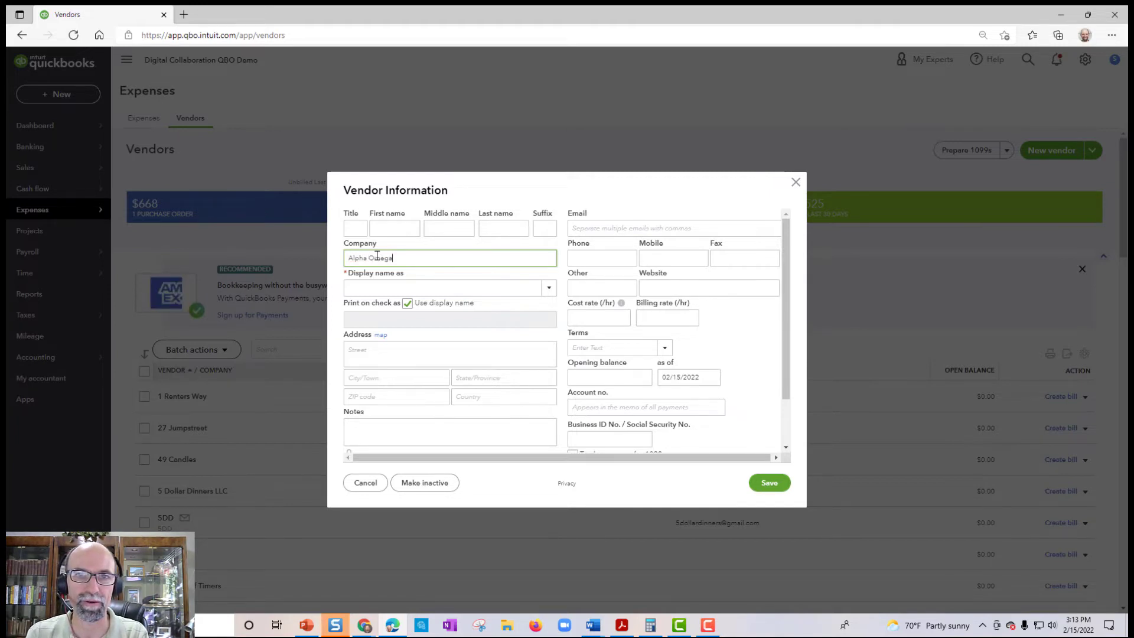
type("LLC")
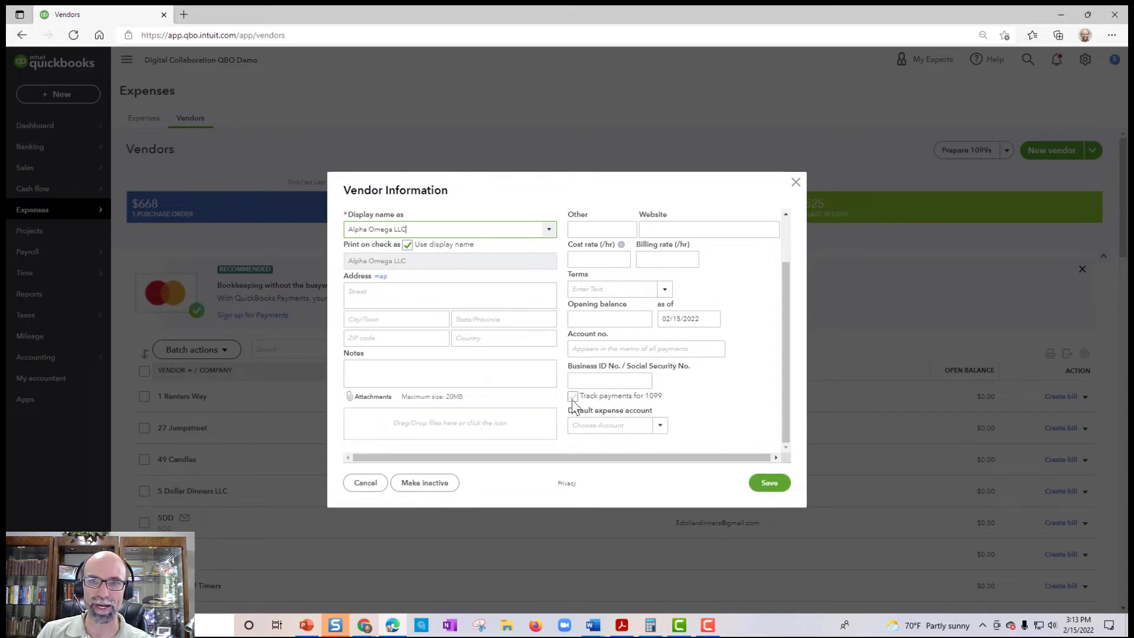
Confirm the display name and save the Alpha Omega LLC vendor record
left_click(573, 396)
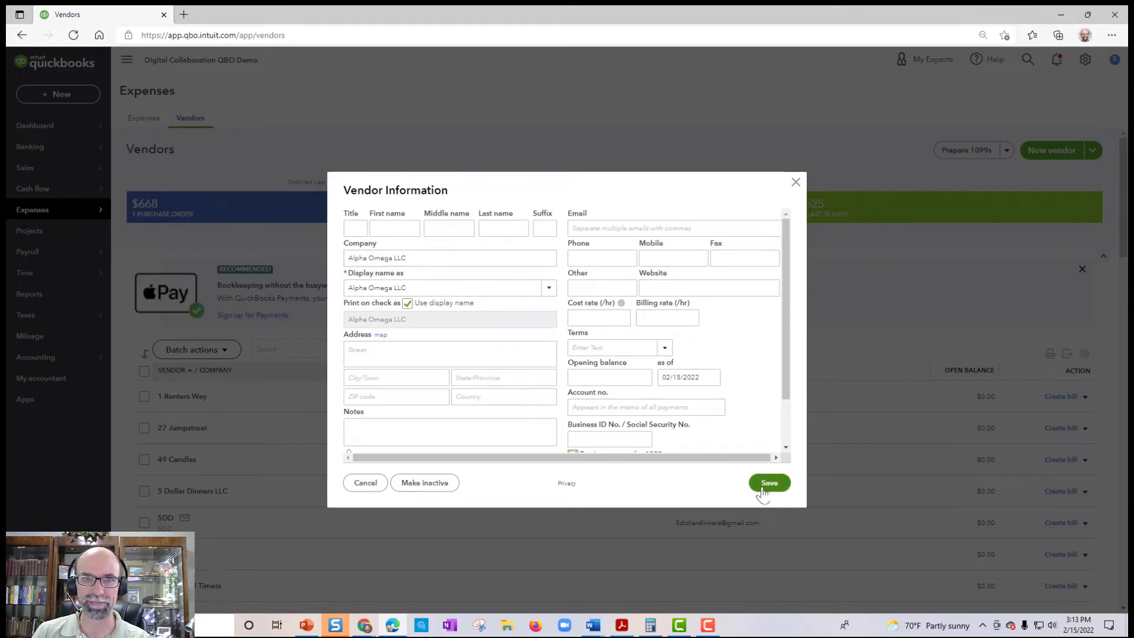
left_click(769, 482)
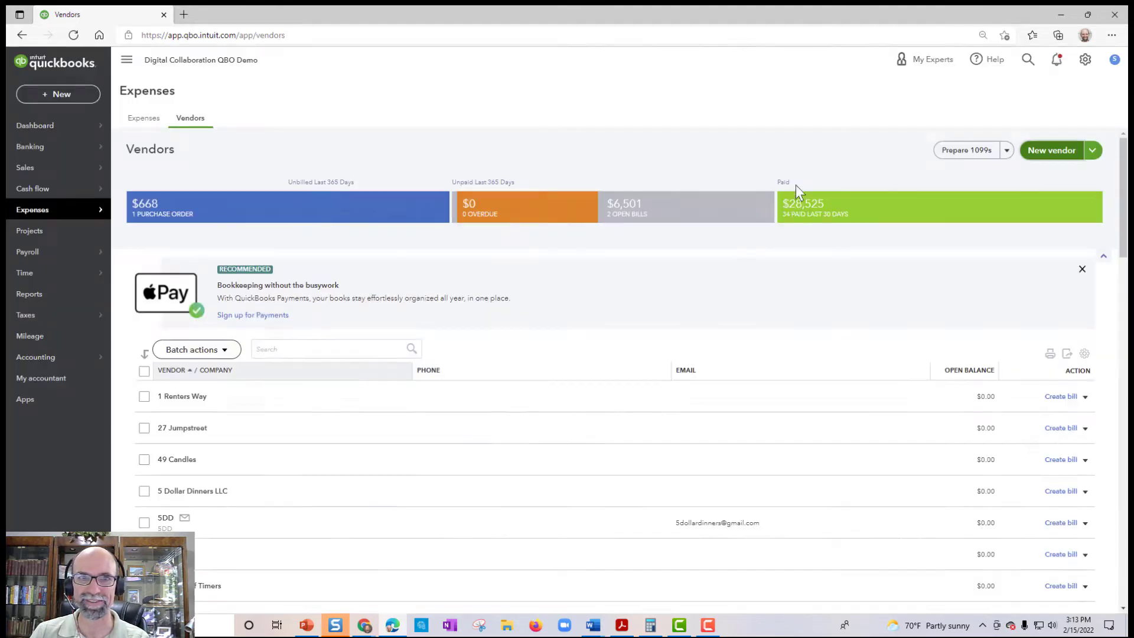
Find vendor Alpha Omega Inc by searching 'alpha' and start a new bill for it
type("a")
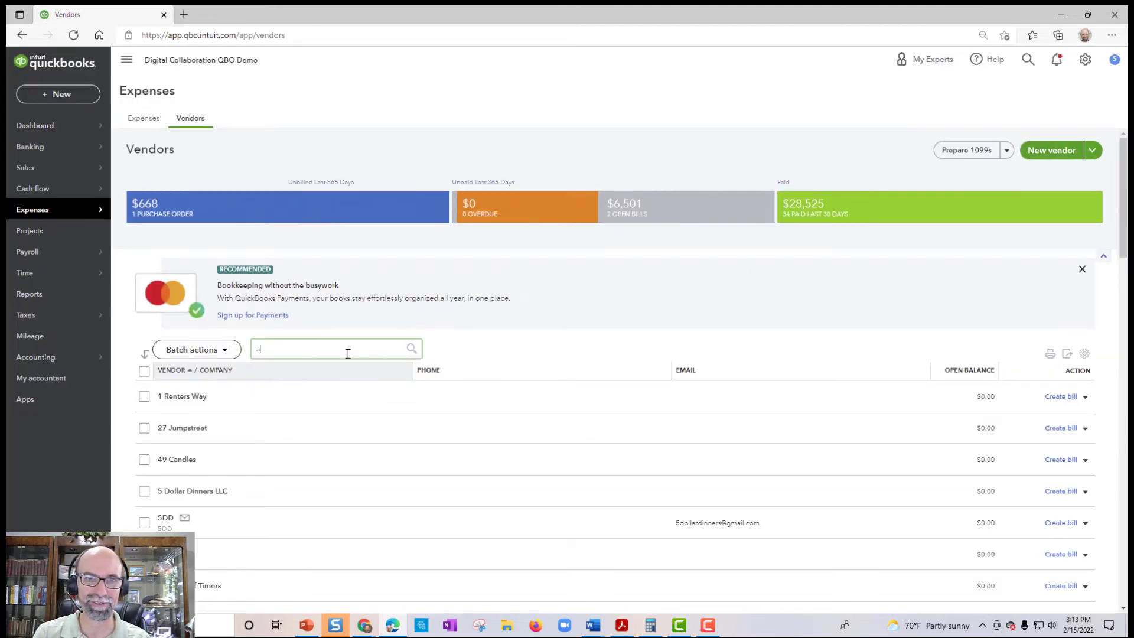
type("lpha")
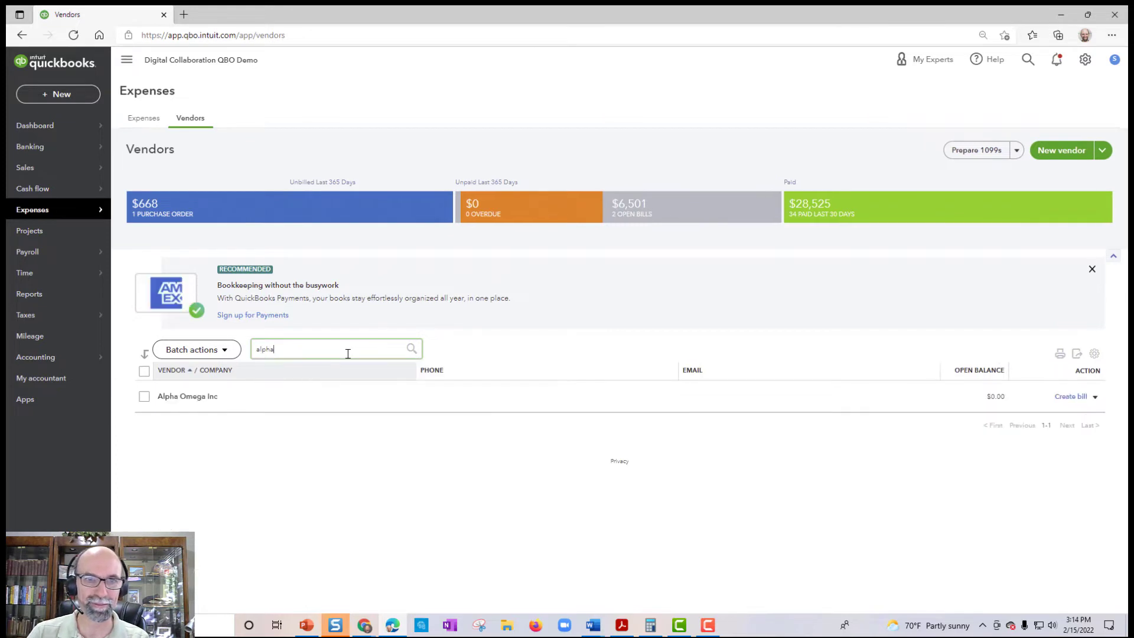
left_click(186, 396)
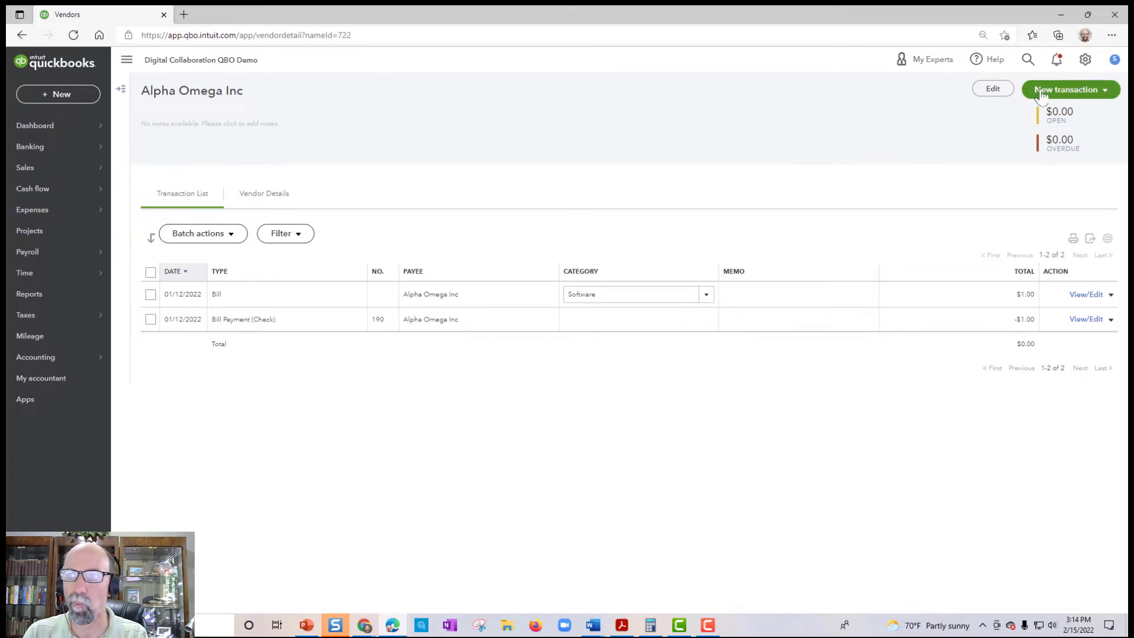
left_click(1070, 90)
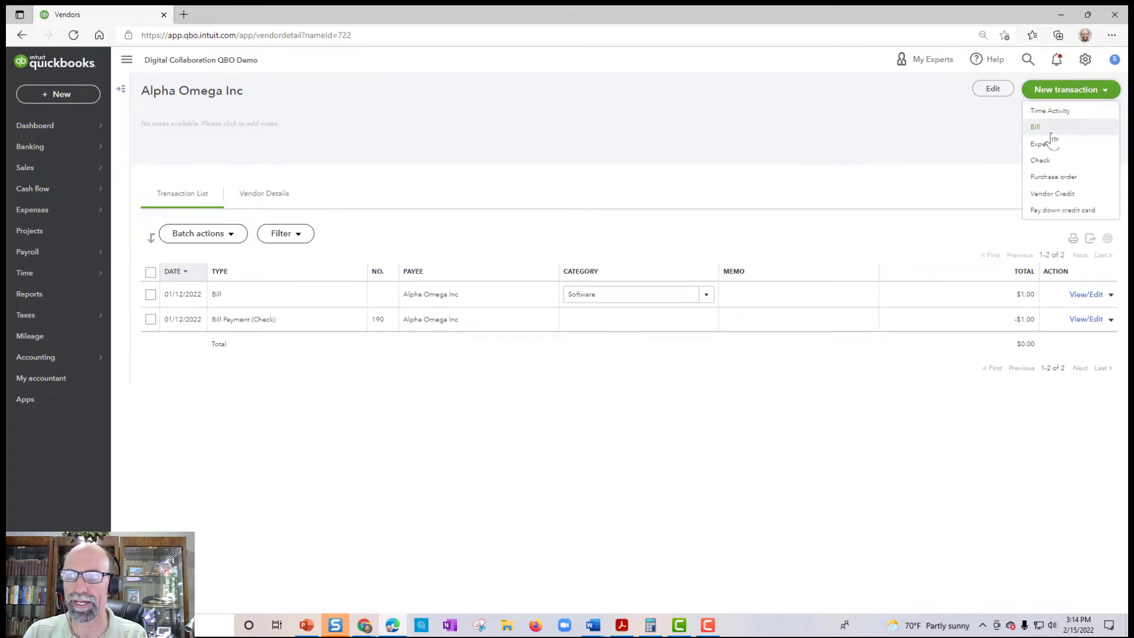
left_click(1039, 125)
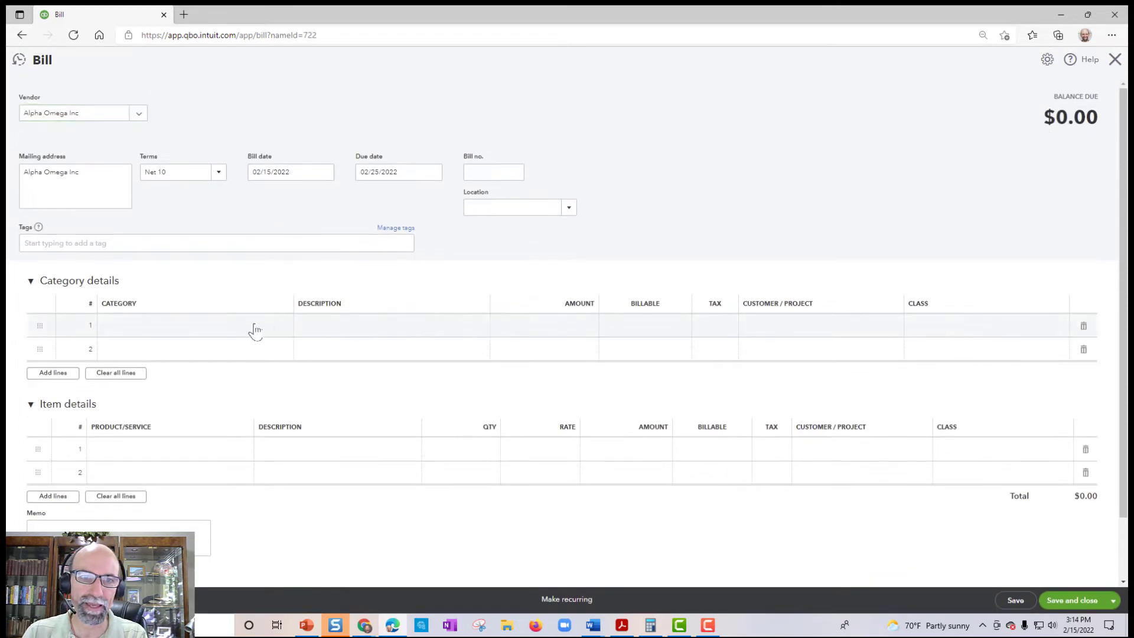
Add a $10.00 Professional Fees line described as 'Feb services' and save the bill
type("leg")
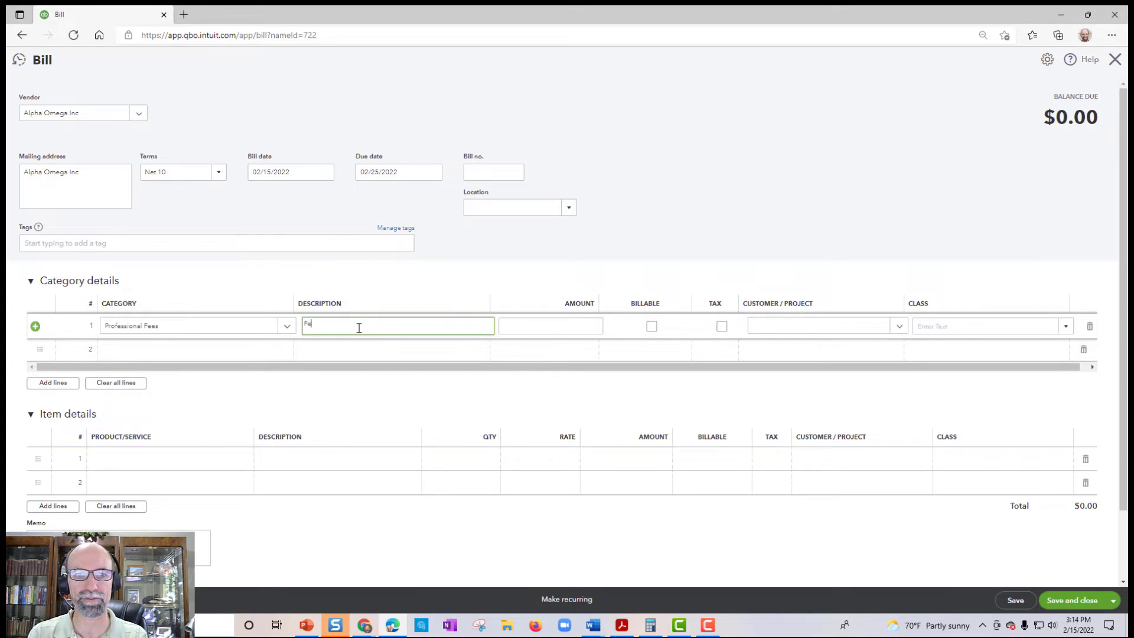
type("Feb services")
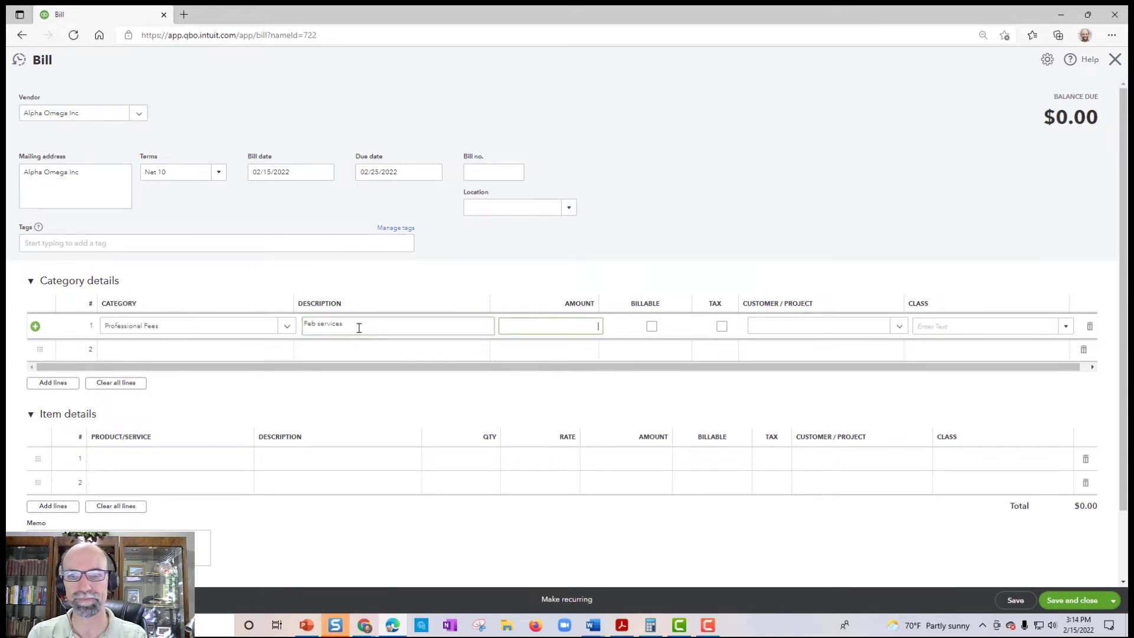
type("10.00")
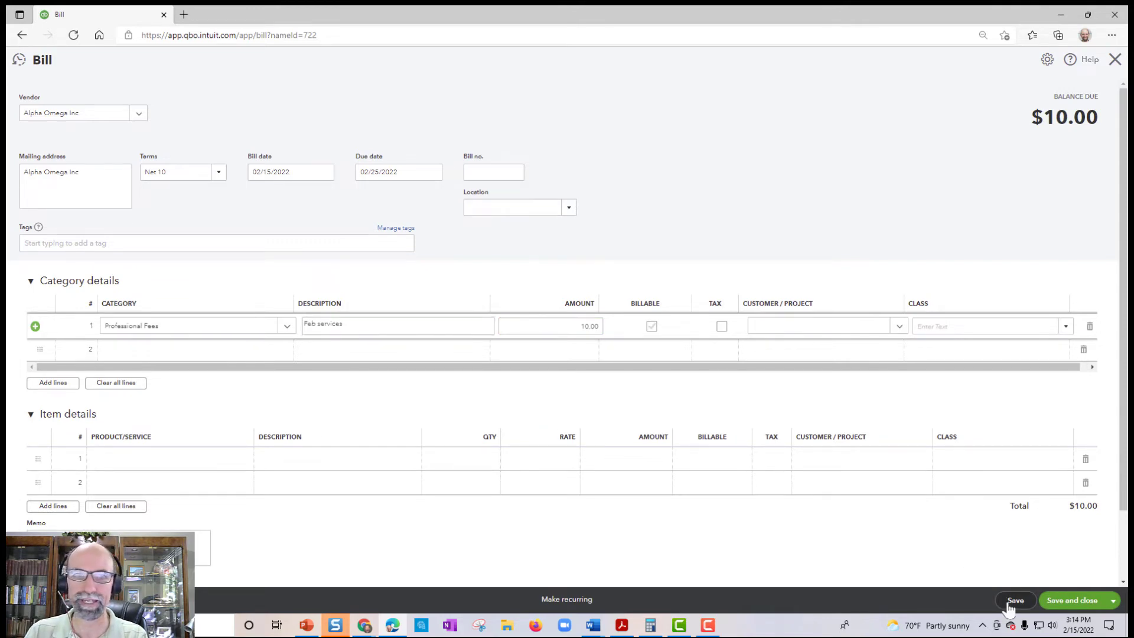
left_click(1018, 600)
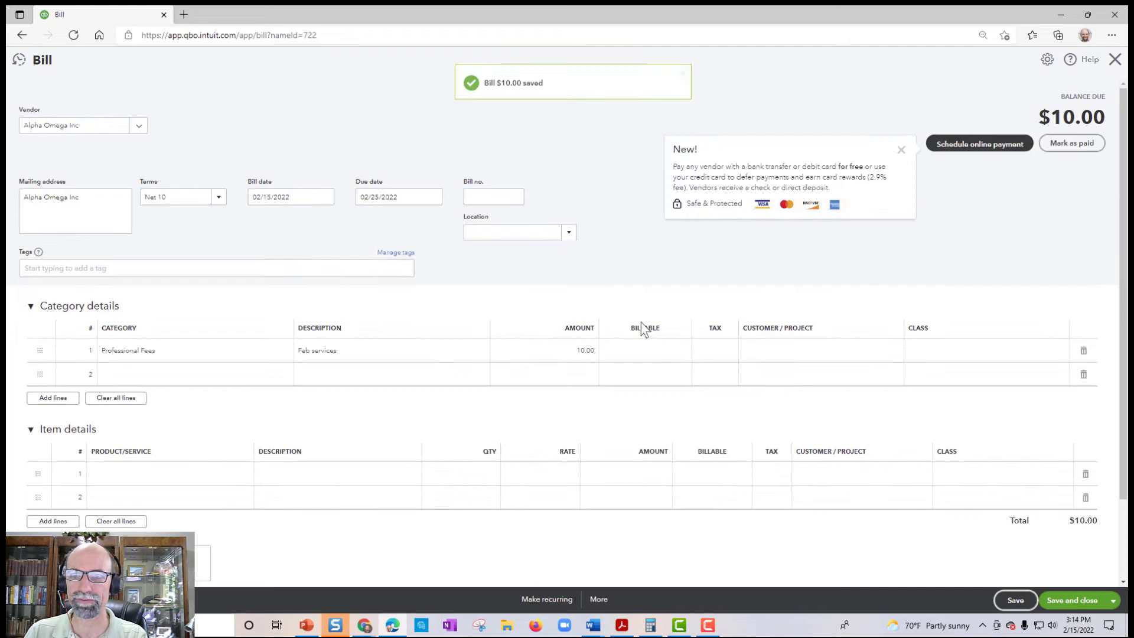
Enter bill number 1001 on the Alpha Omega Inc bill and save it
left_click(493, 196)
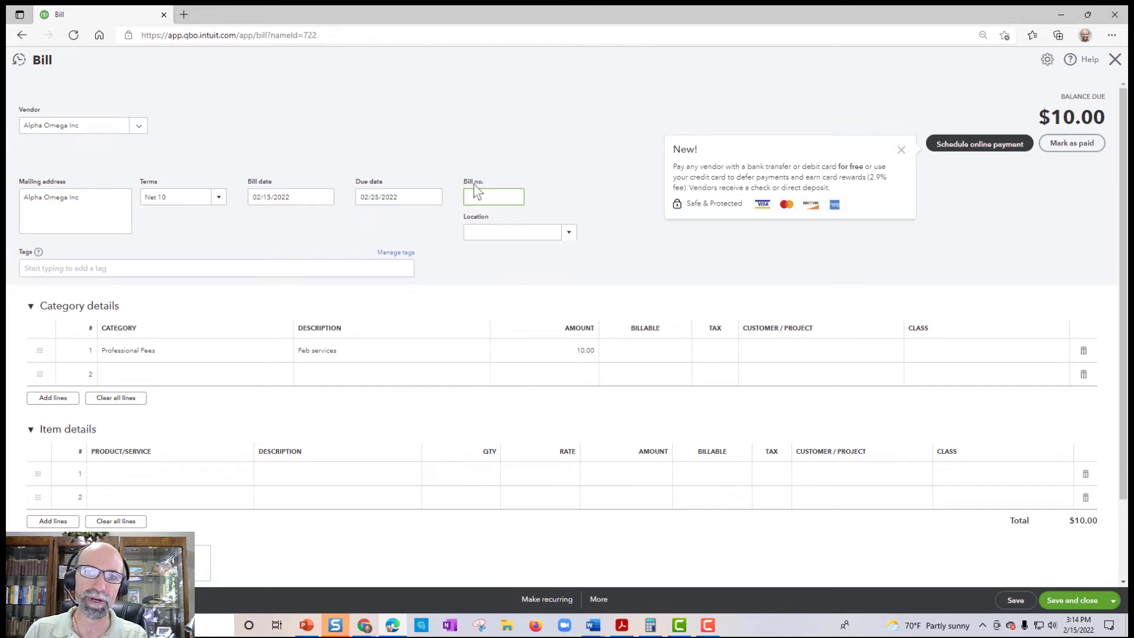
left_click(493, 196)
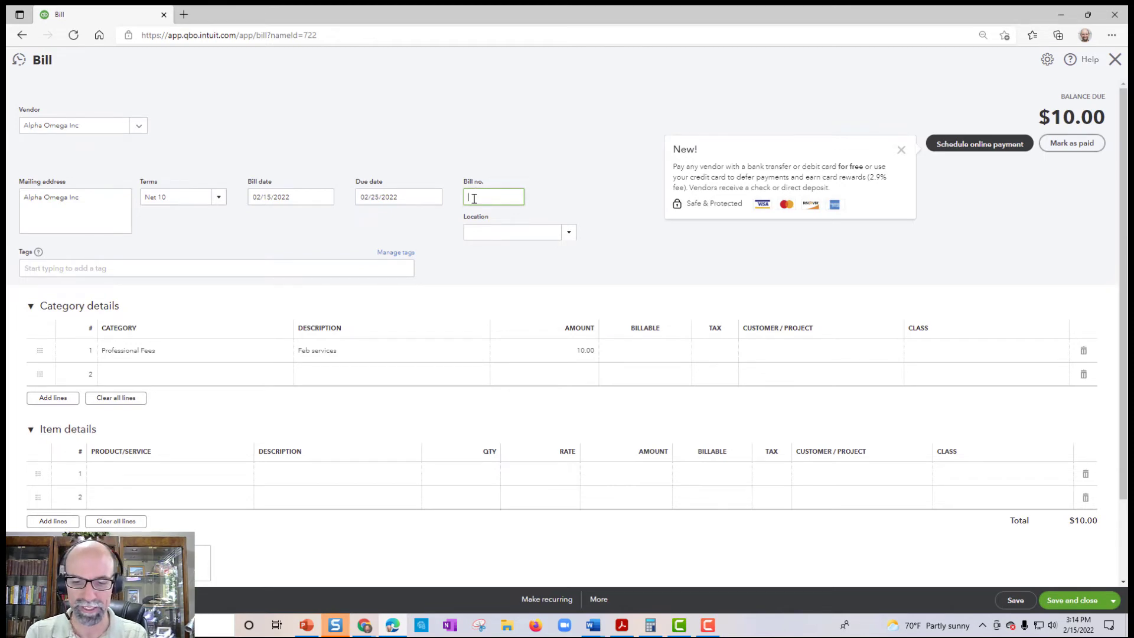
type("101")
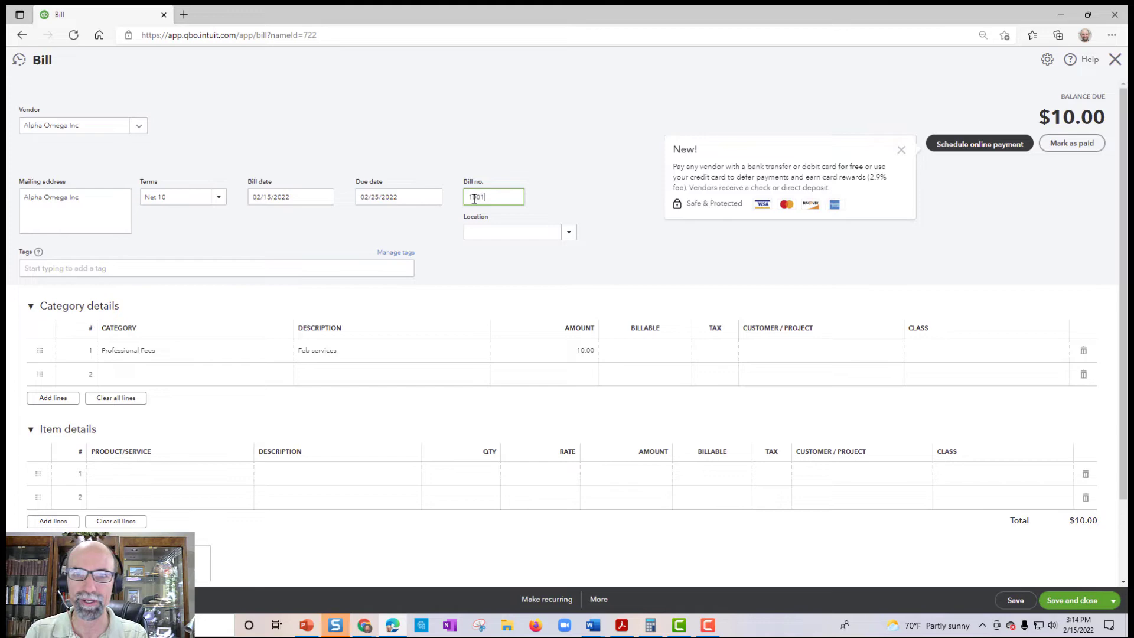
type("1001")
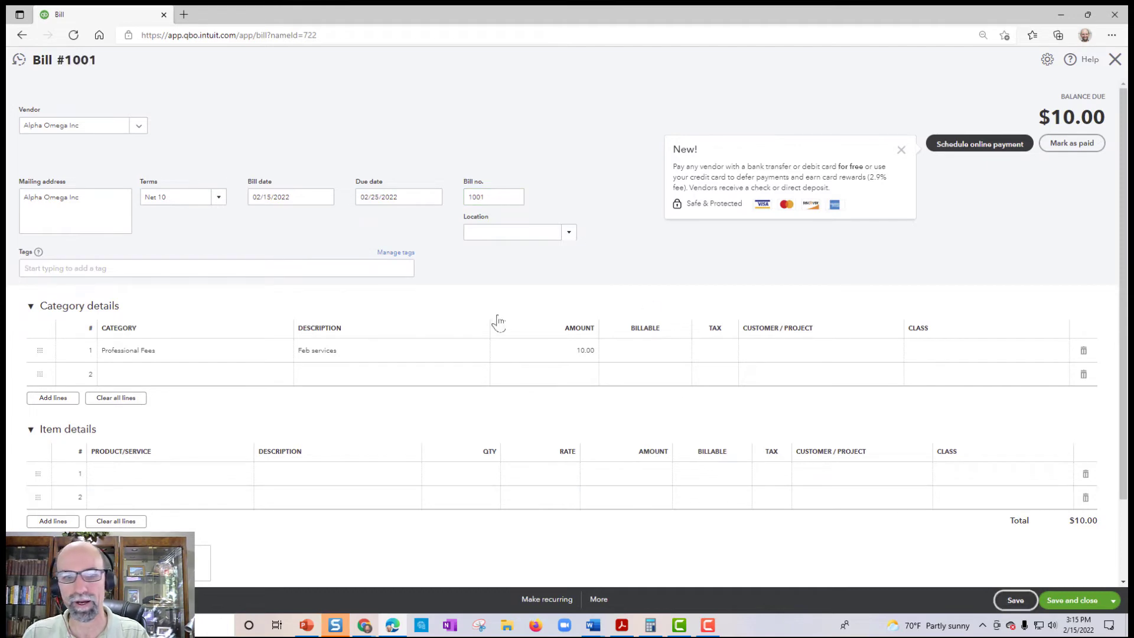
left_click(1032, 597)
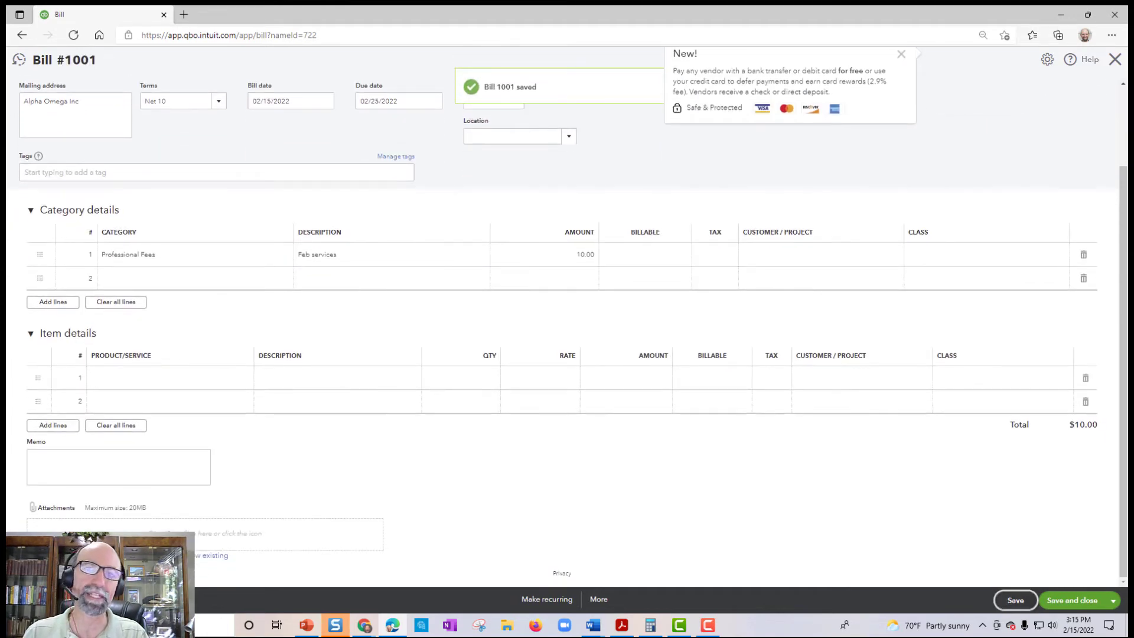
mouse_move(434, 514)
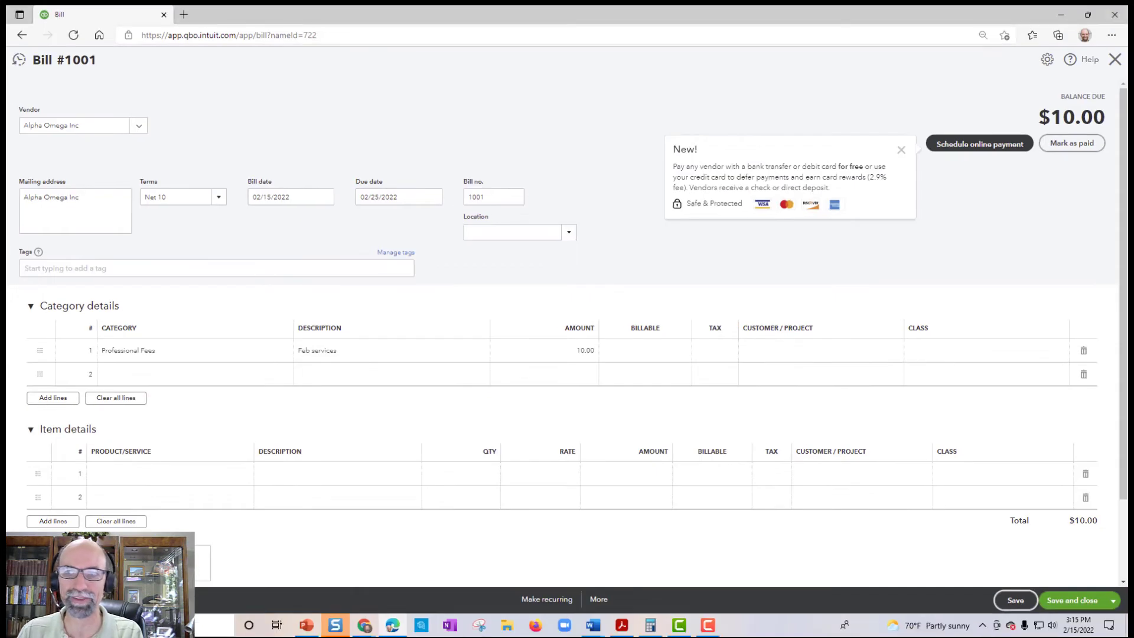
mouse_move(772, 304)
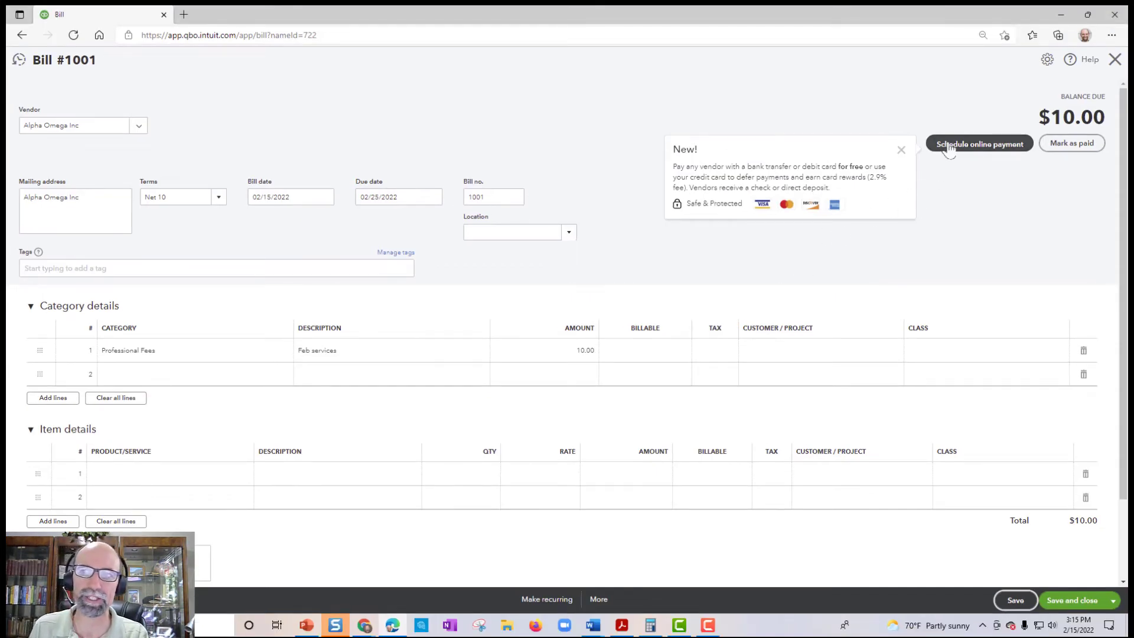
mouse_move(1129, 547)
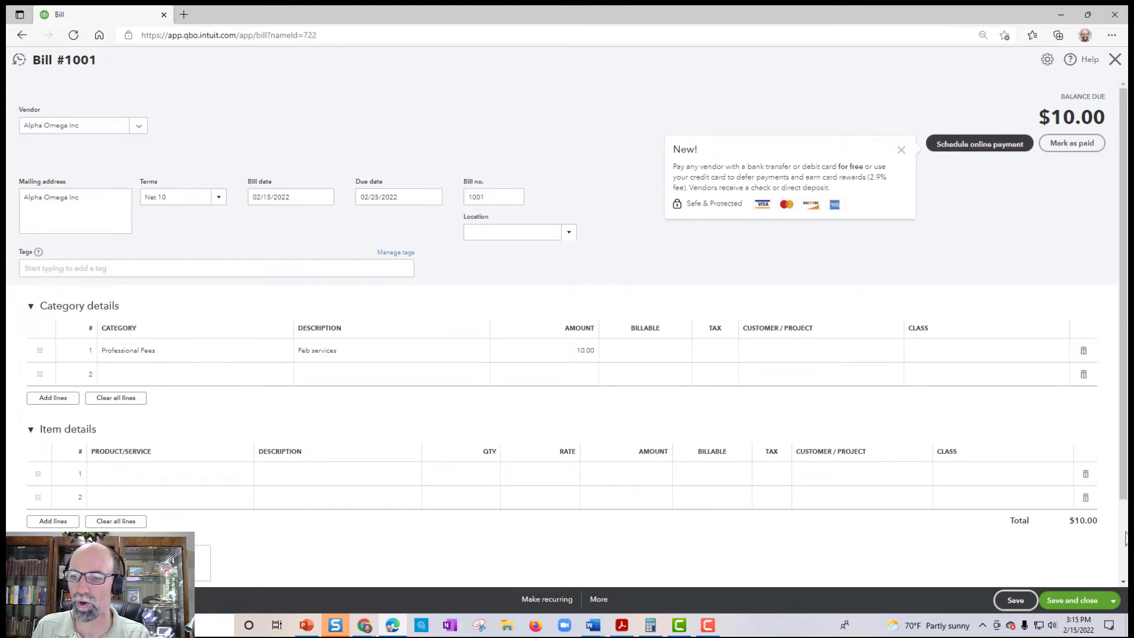
Save and schedule payment for the bill, changing the Melio payment amount to $5.00
left_click(1115, 600)
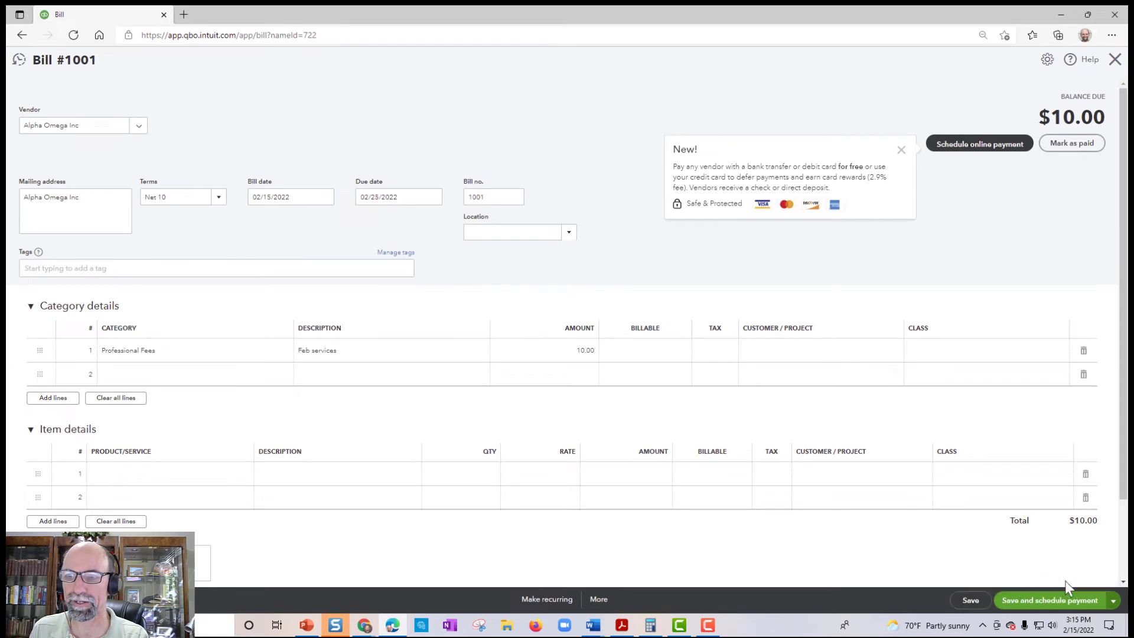
left_click(1055, 600)
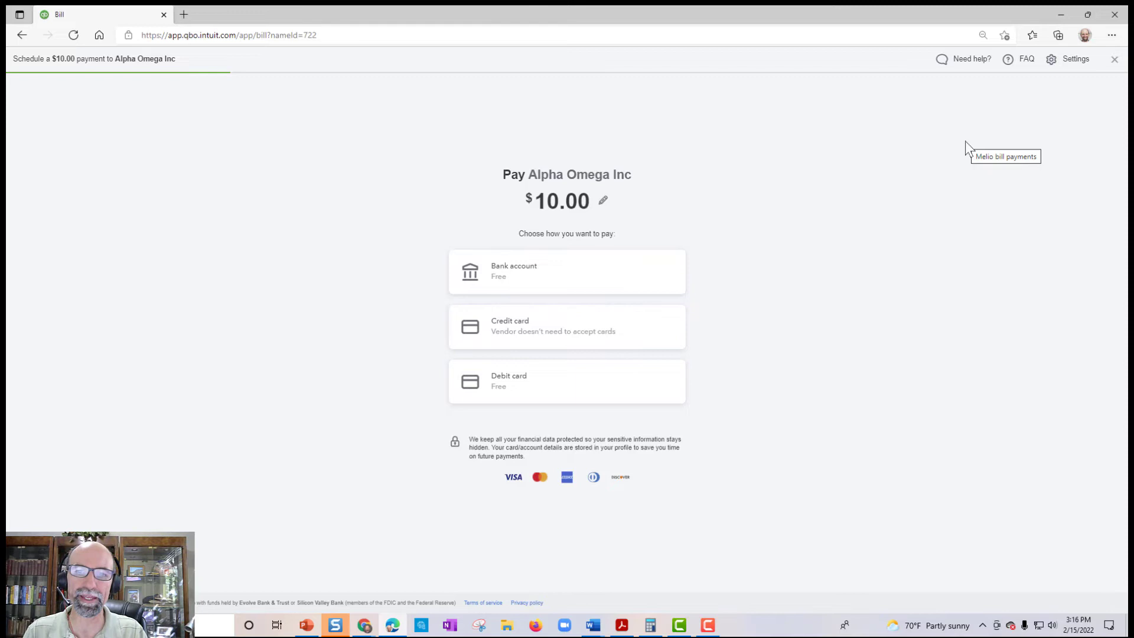
mouse_move(725, 132)
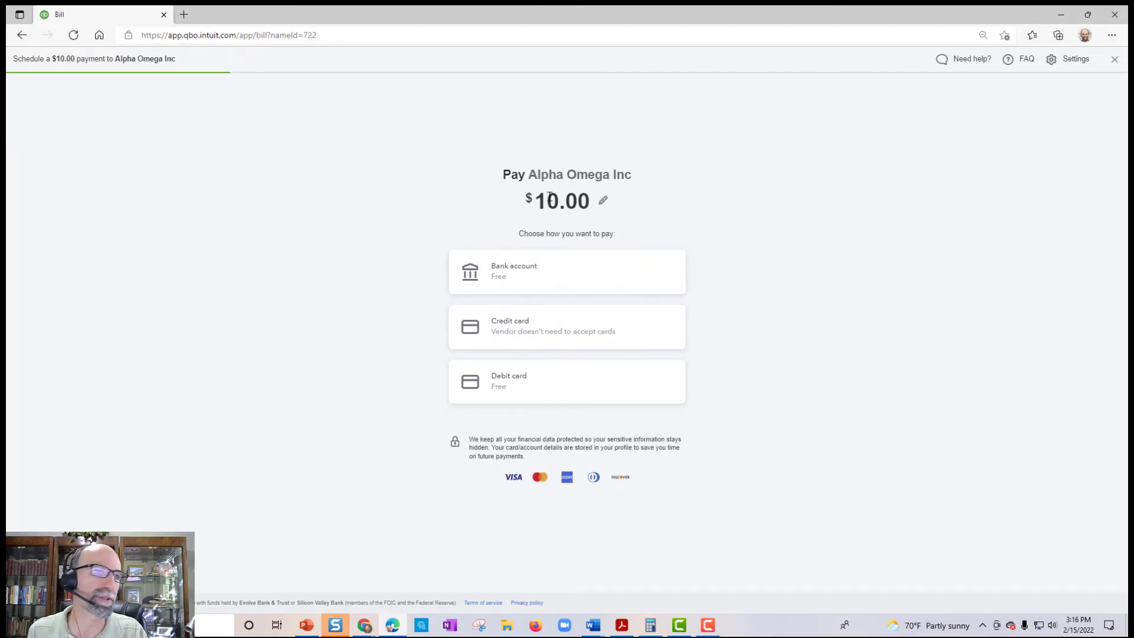
mouse_move(603, 203)
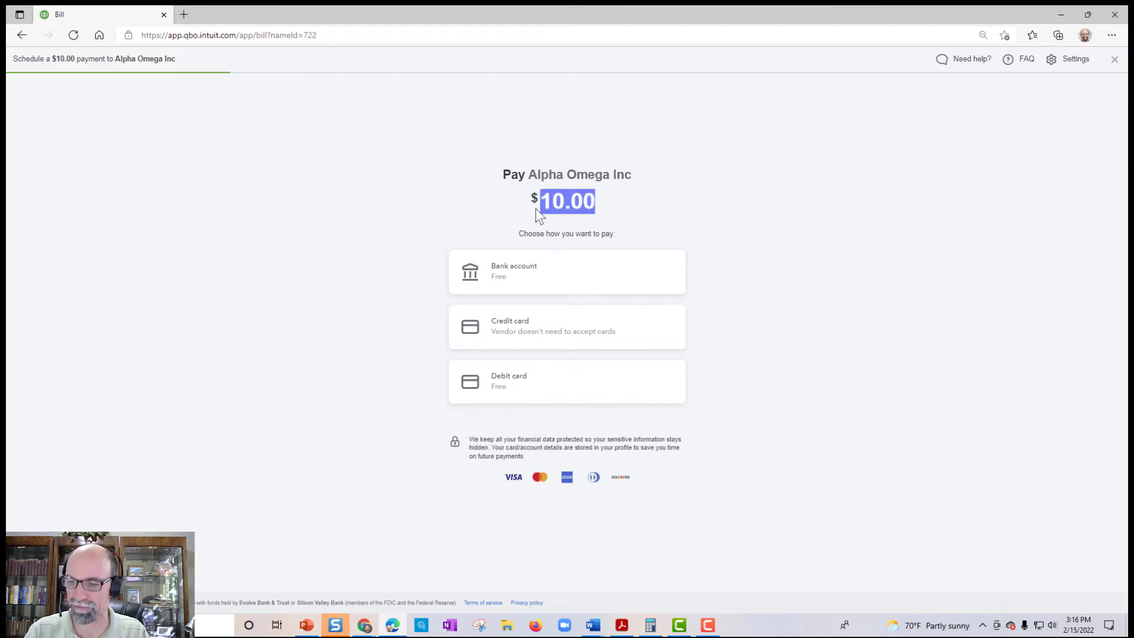
type("5.00")
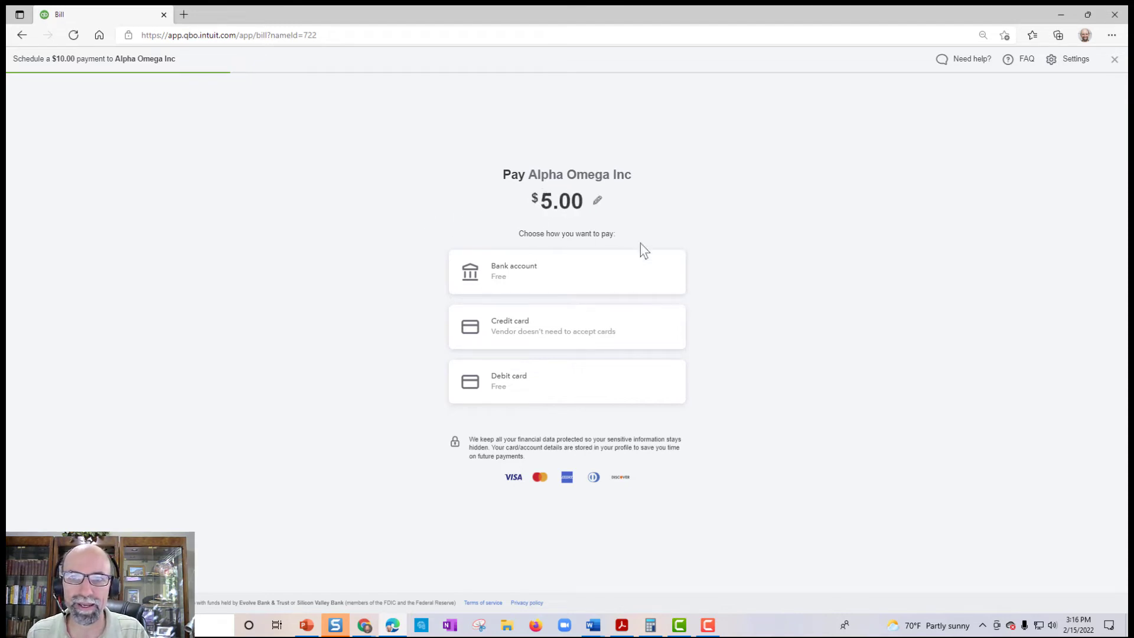
mouse_move(673, 263)
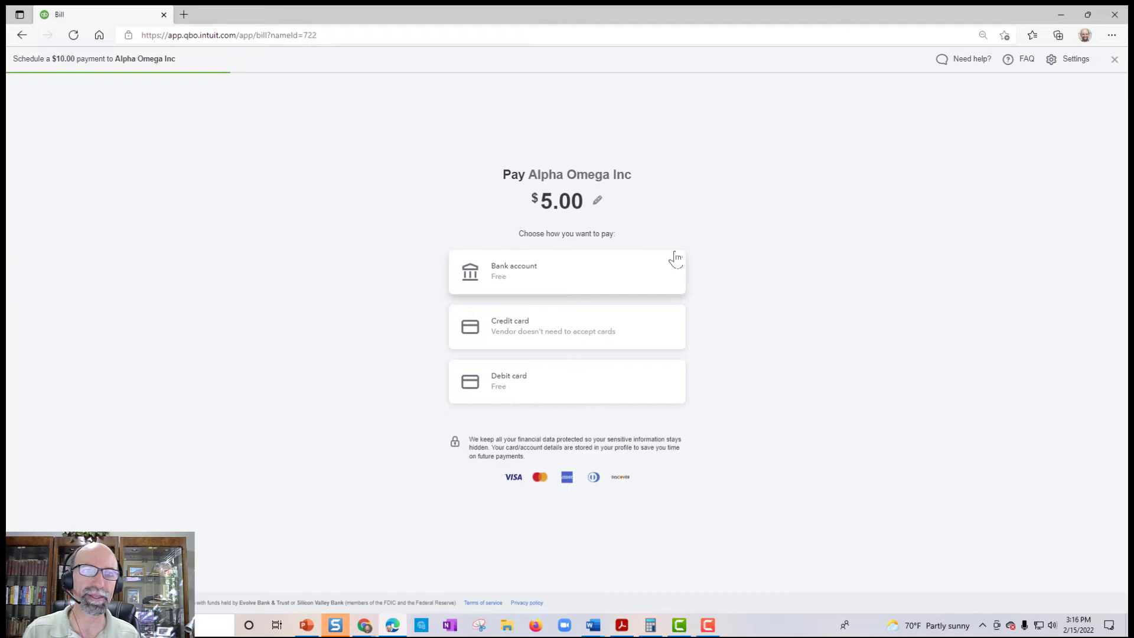
mouse_move(813, 322)
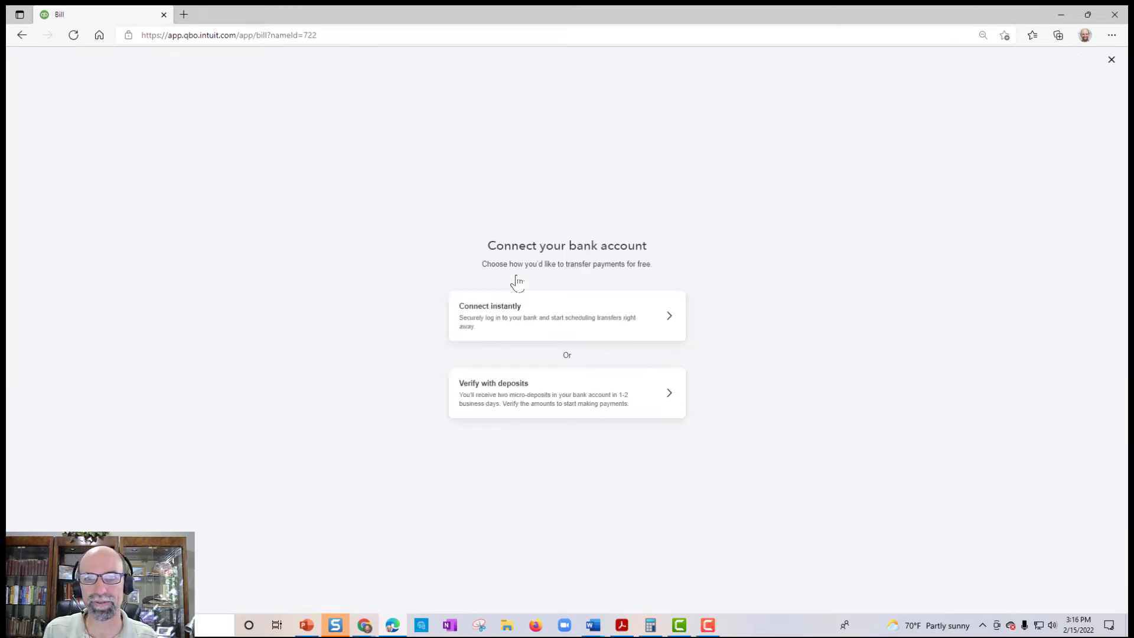
mouse_move(406, 360)
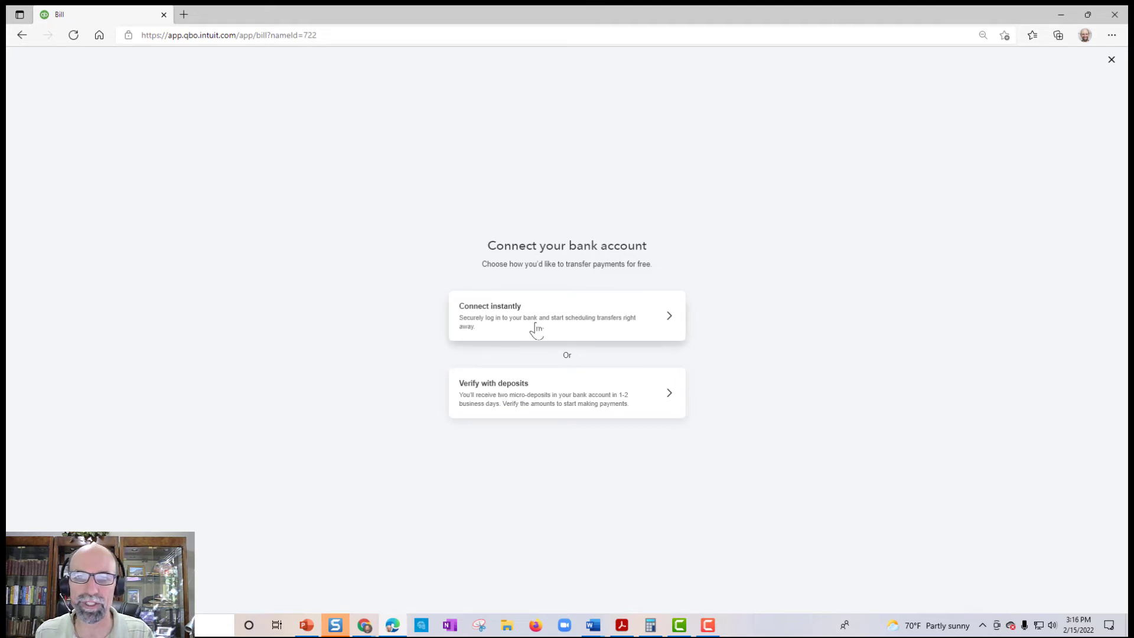
mouse_move(555, 329)
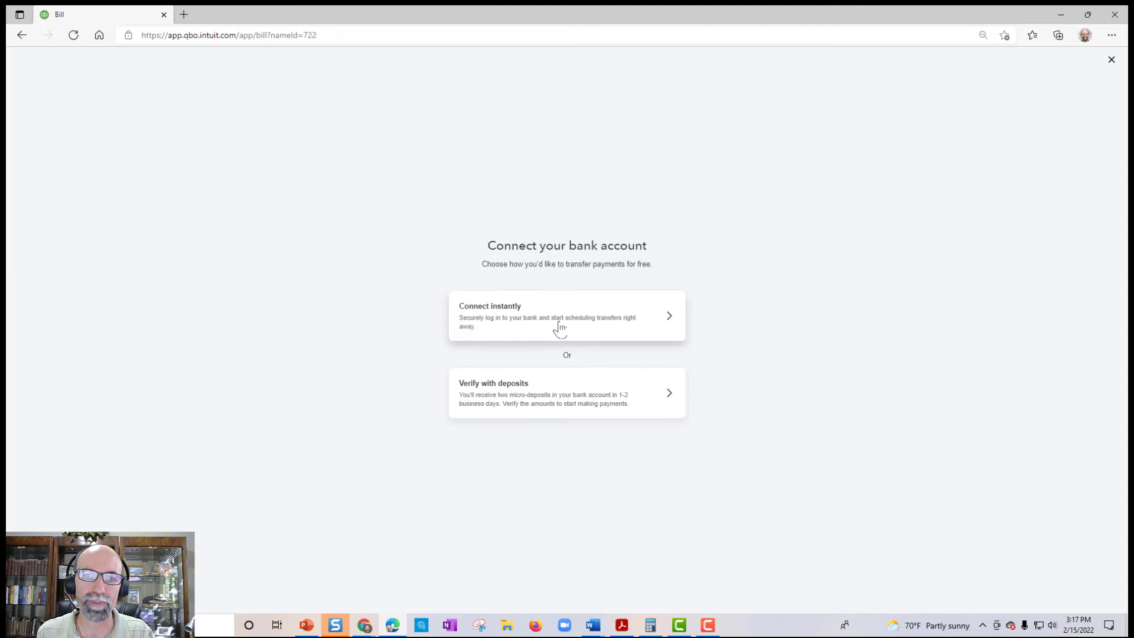
Try the instant Plaid bank connection, then dismiss it to reveal the manual option
left_click(565, 317)
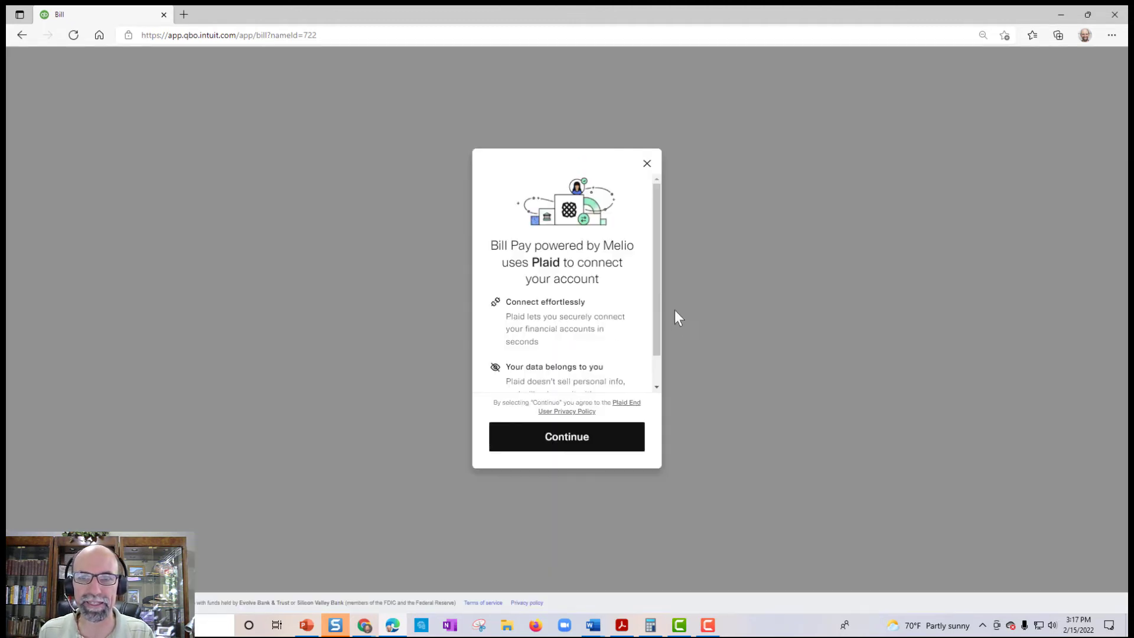
scroll("down", 3)
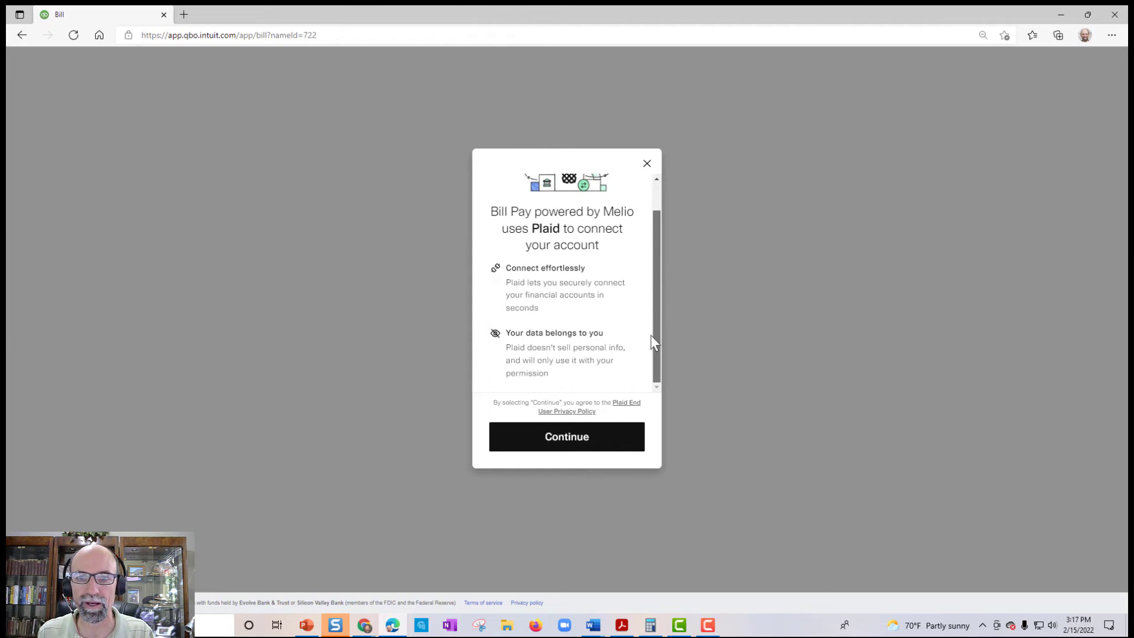
mouse_move(621, 203)
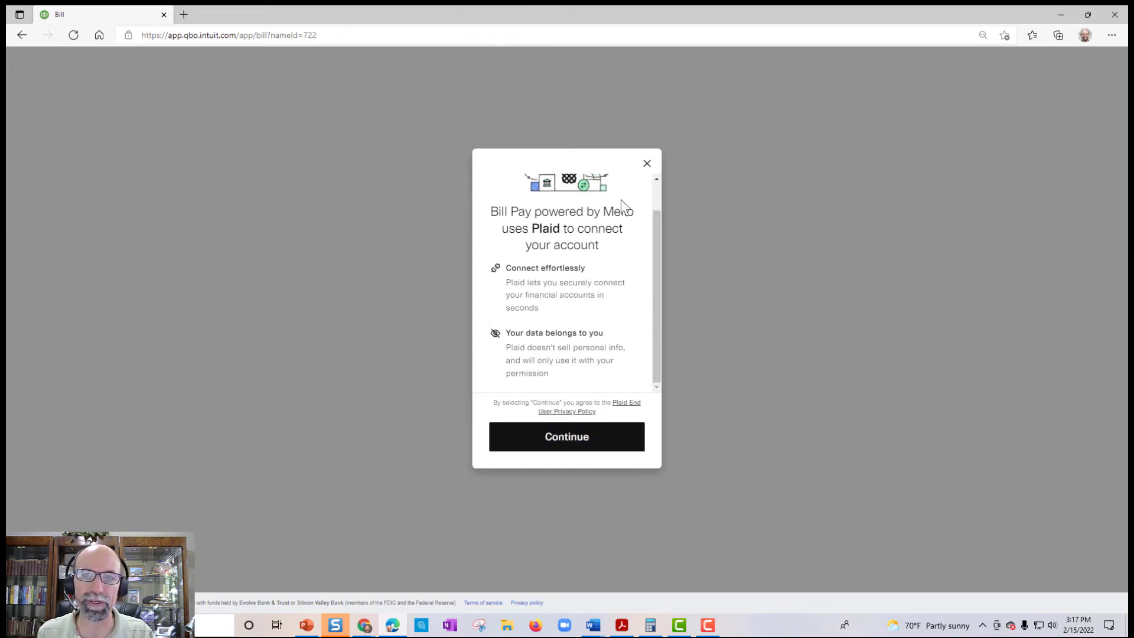
left_click(566, 437)
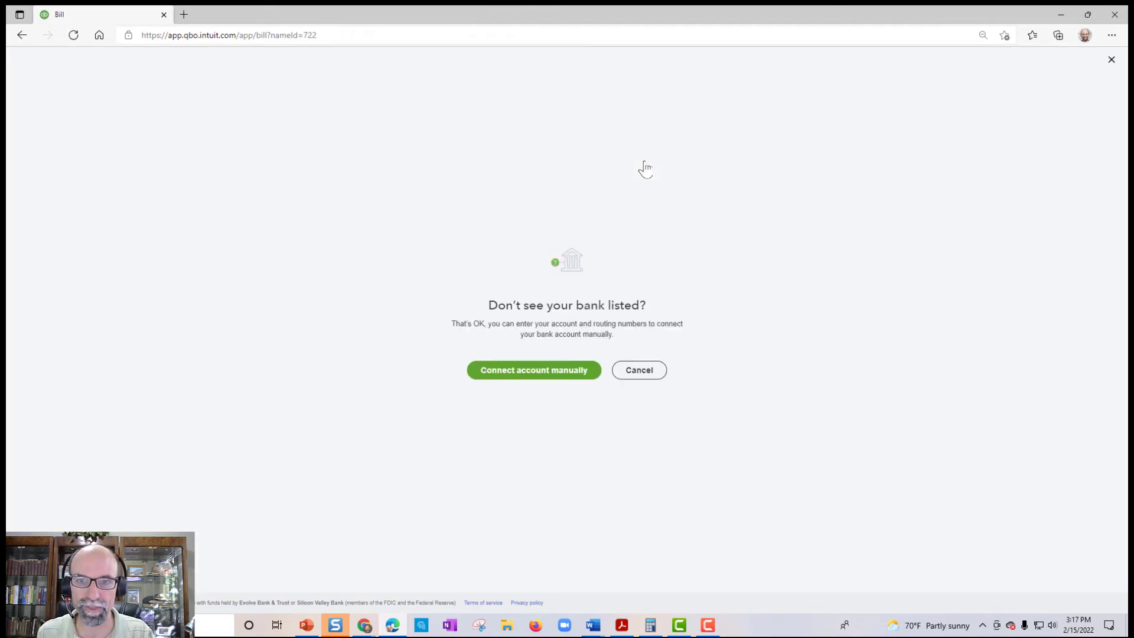
Connect the bank account manually, entering the routing and account numbers
left_click(532, 369)
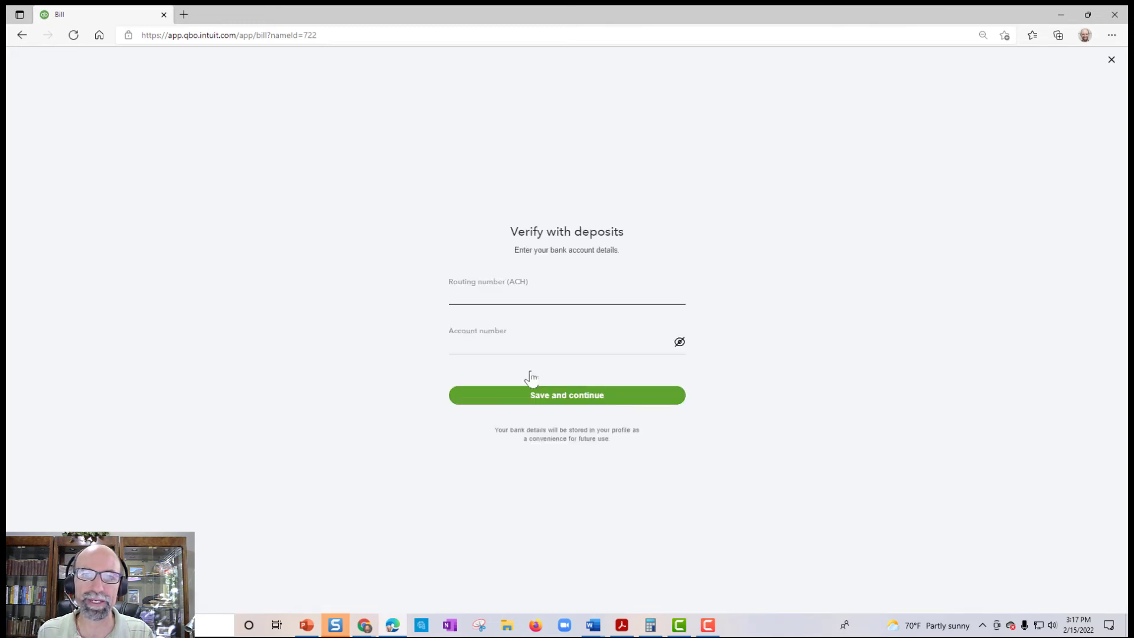
left_click(479, 296)
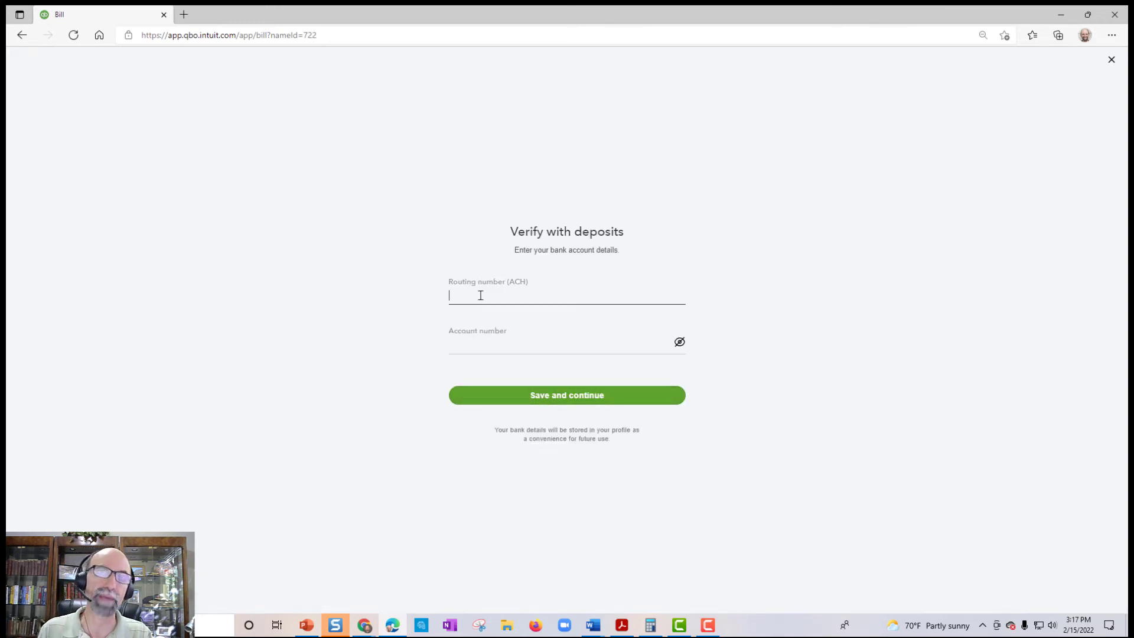
mouse_move(541, 302)
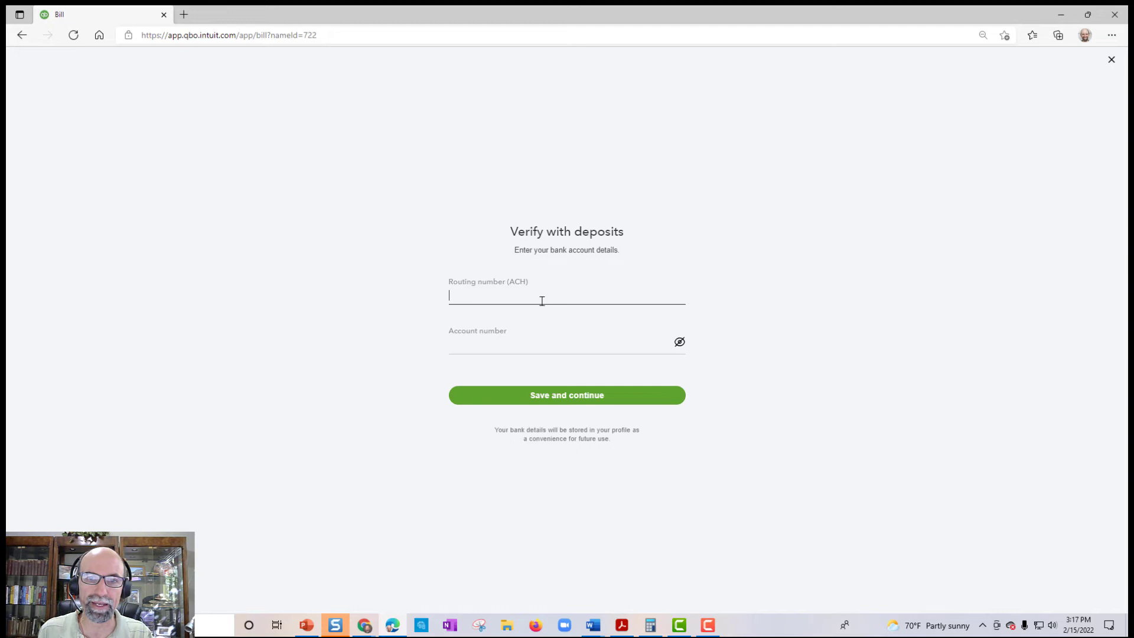
mouse_move(486, 337)
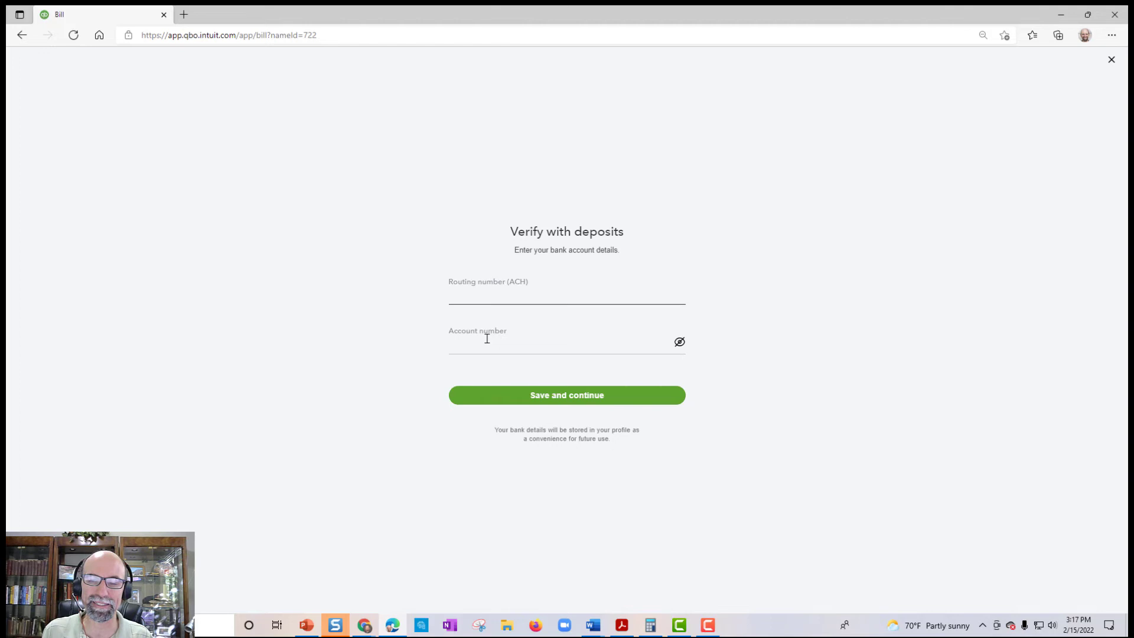
left_click(566, 296)
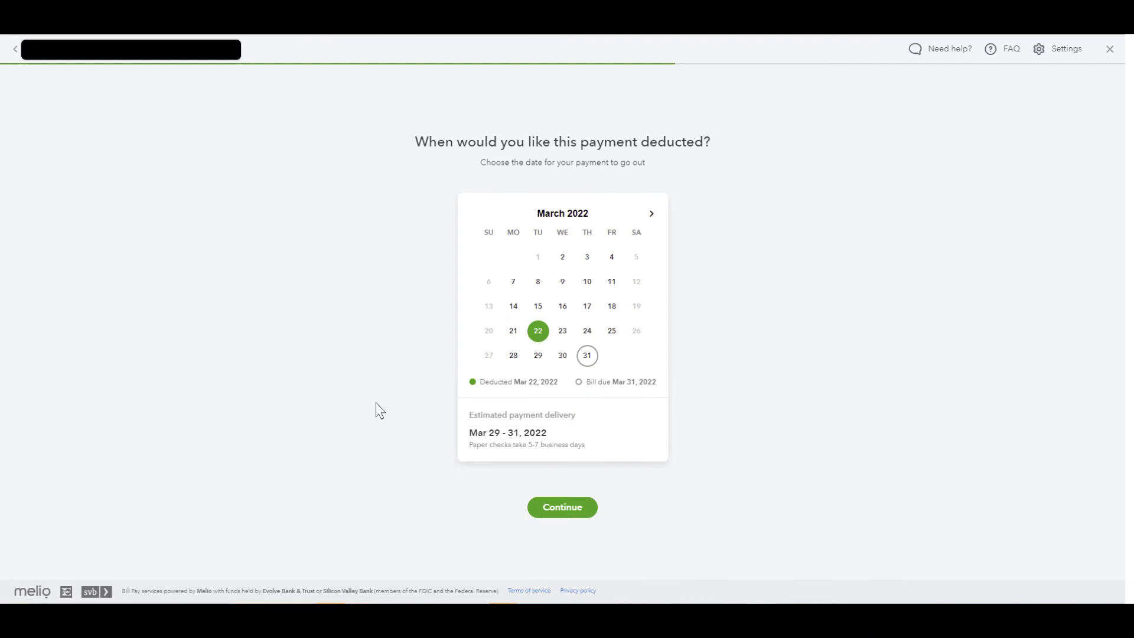
Browse deduction dates across March and April, settling on March 2, 2022
left_click(562, 508)
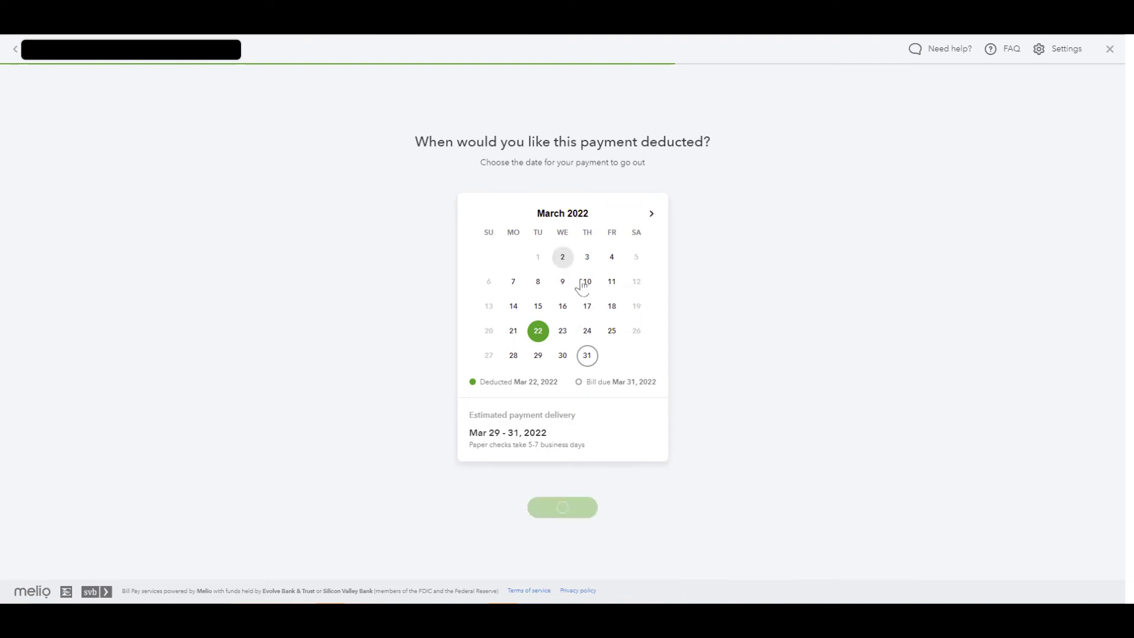
left_click(562, 281)
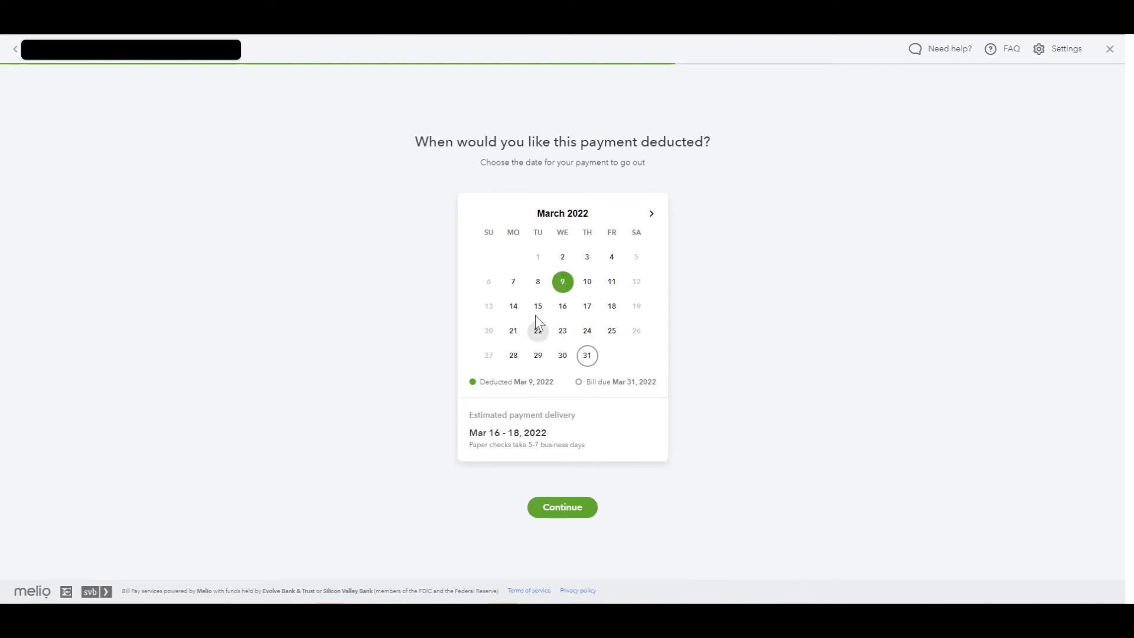
left_click(652, 212)
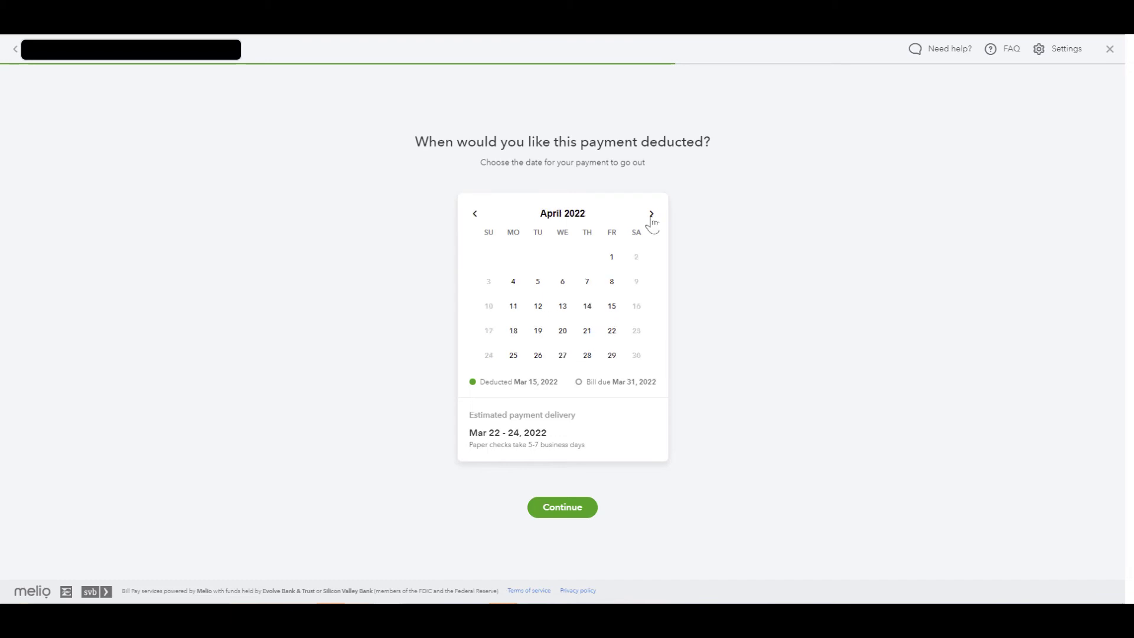
left_click(513, 281)
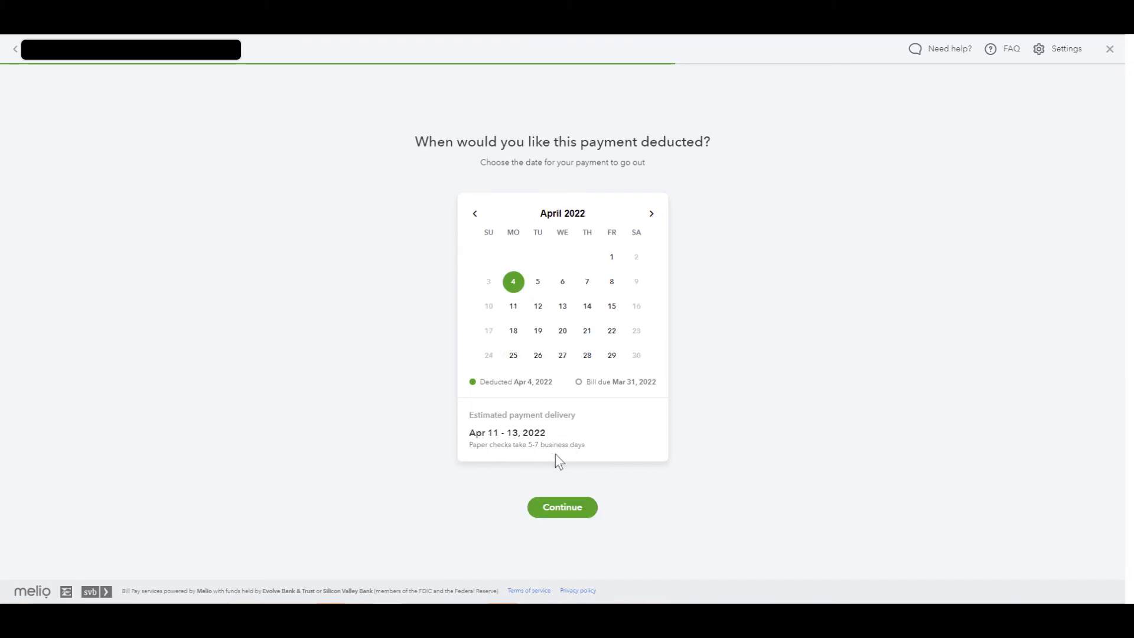
left_click(475, 213)
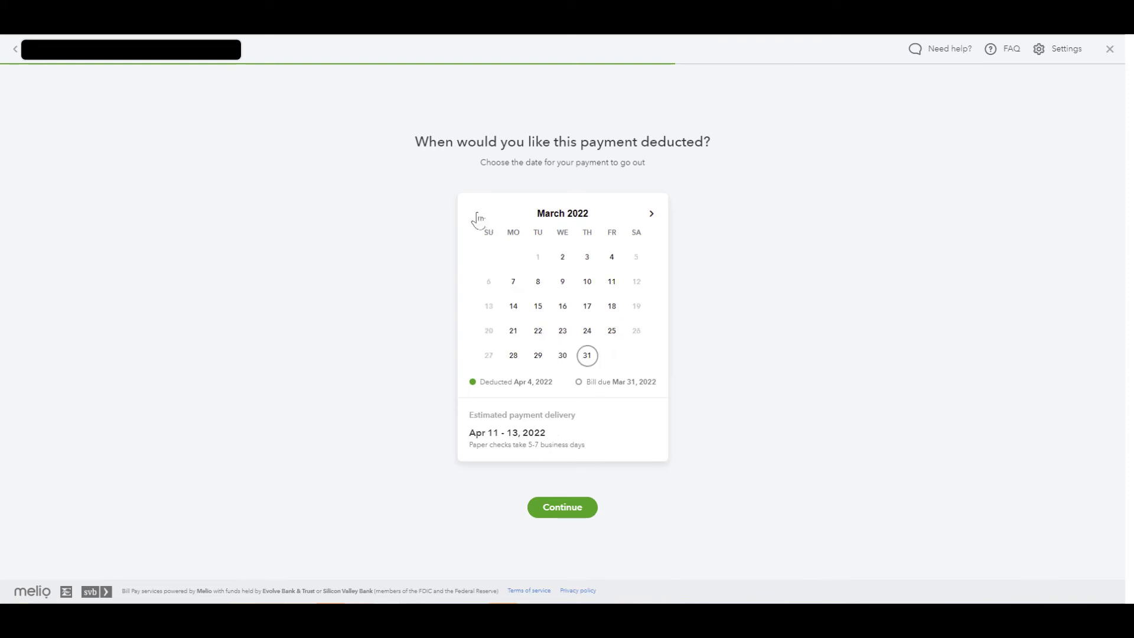
left_click(562, 256)
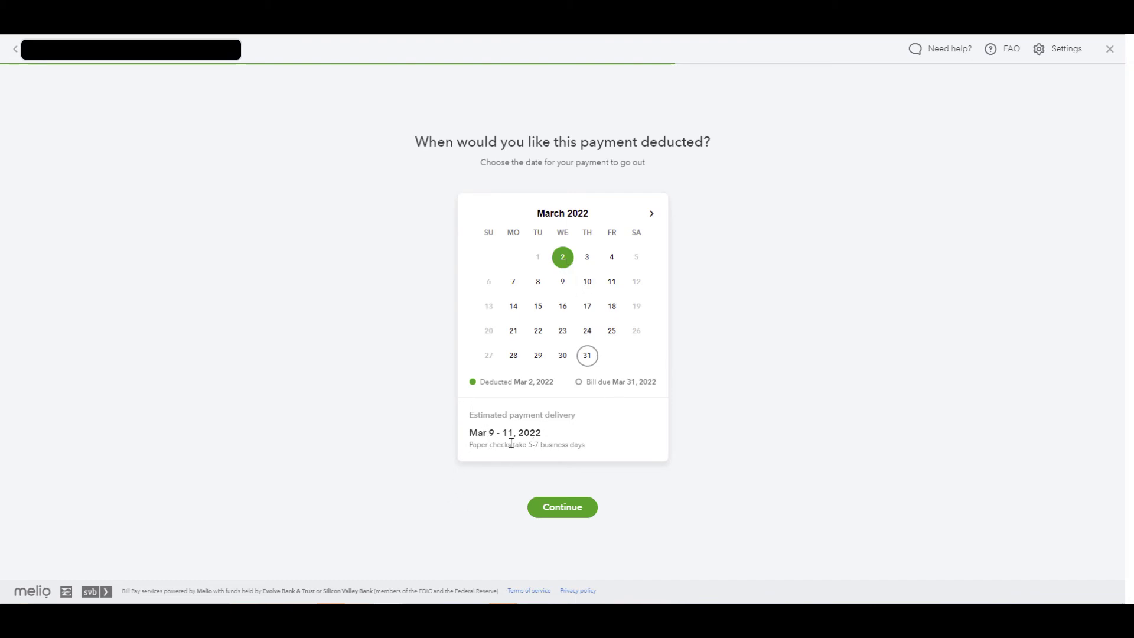
mouse_move(568, 470)
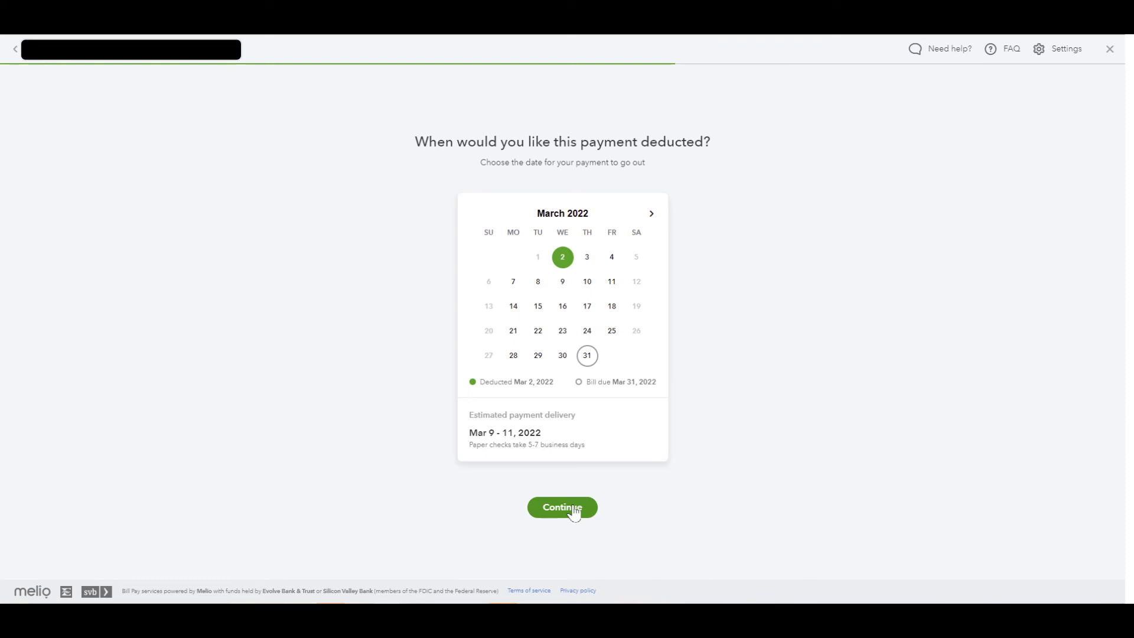
left_click(562, 507)
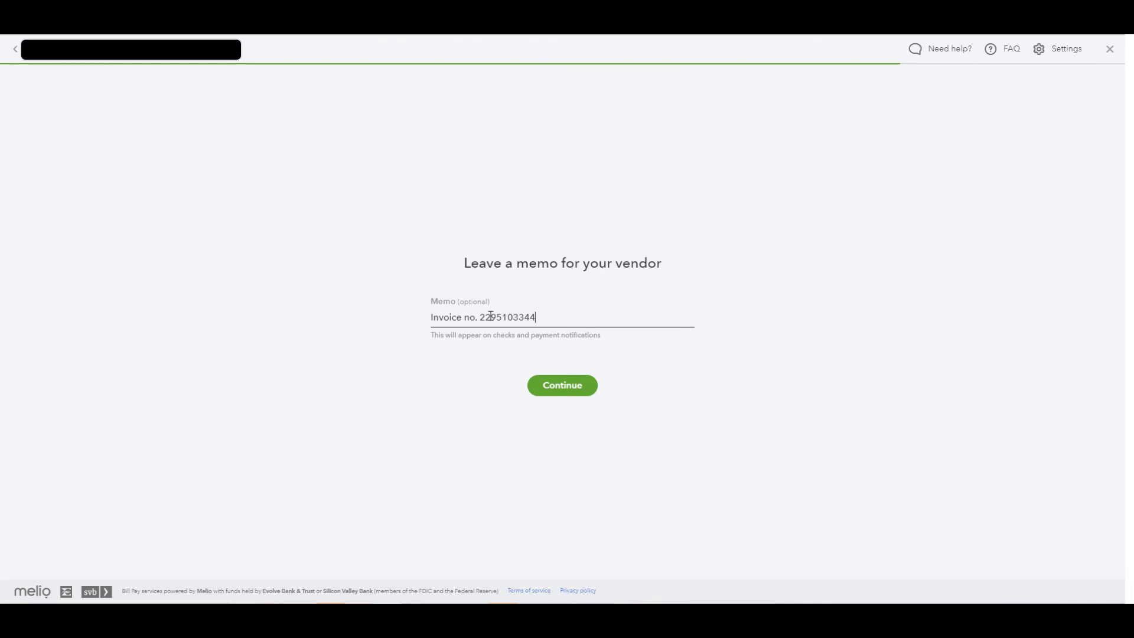
mouse_move(480, 314)
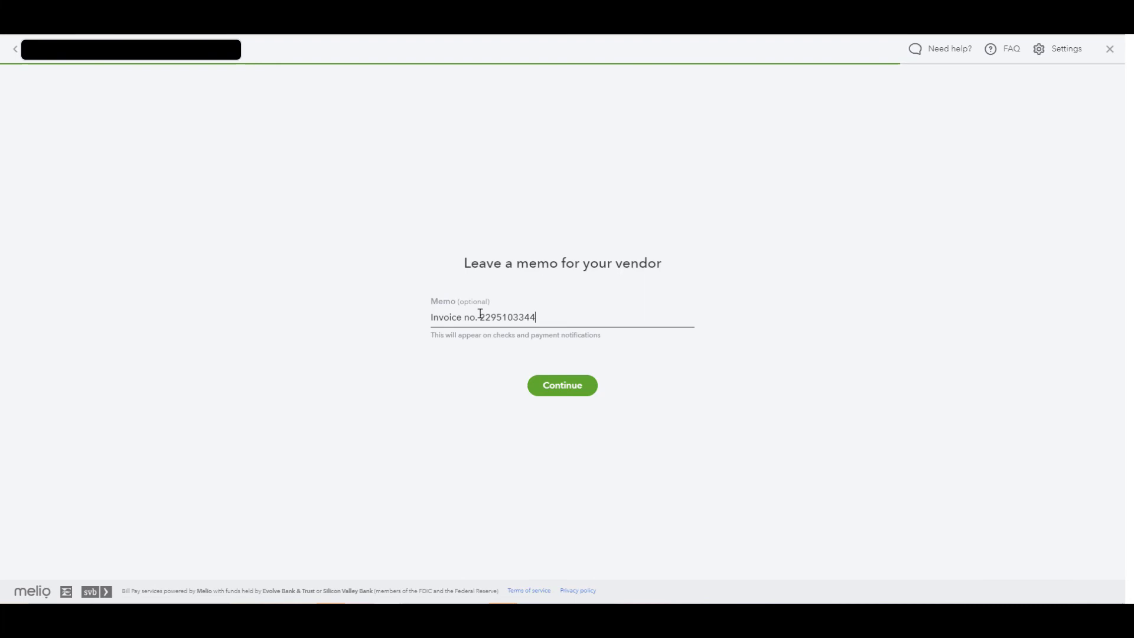
double_click(507, 317)
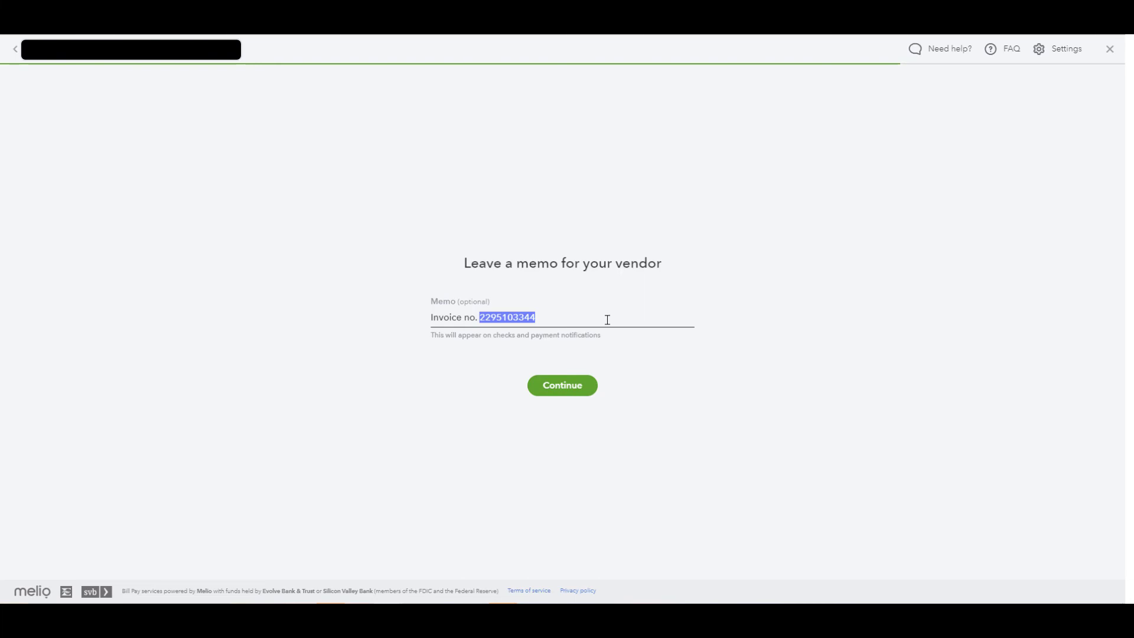
mouse_move(578, 393)
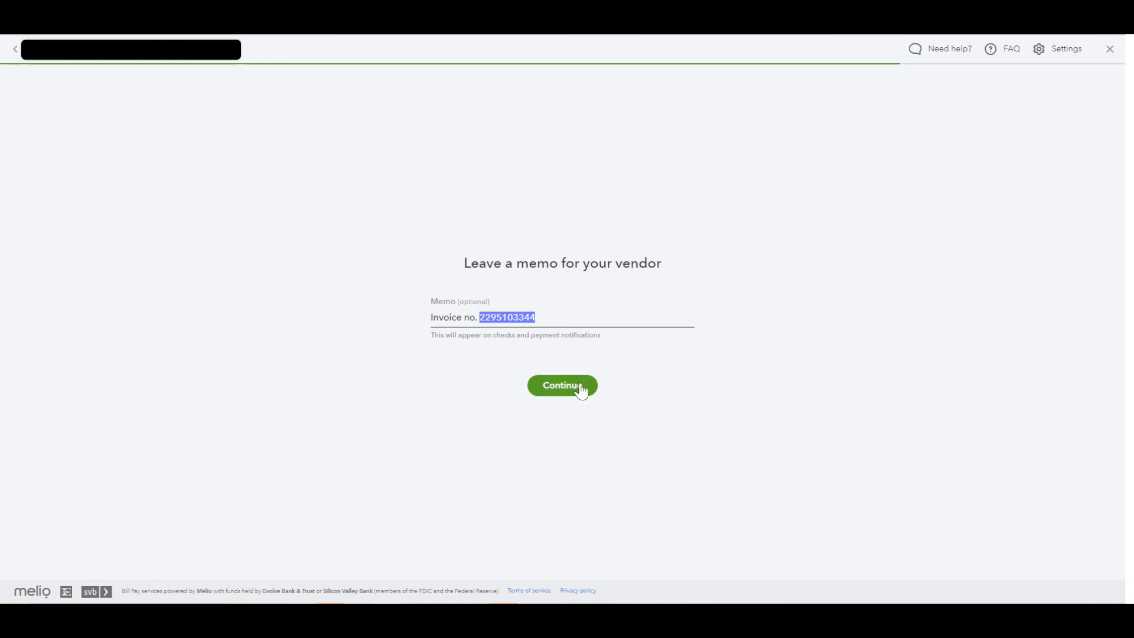
left_click(562, 385)
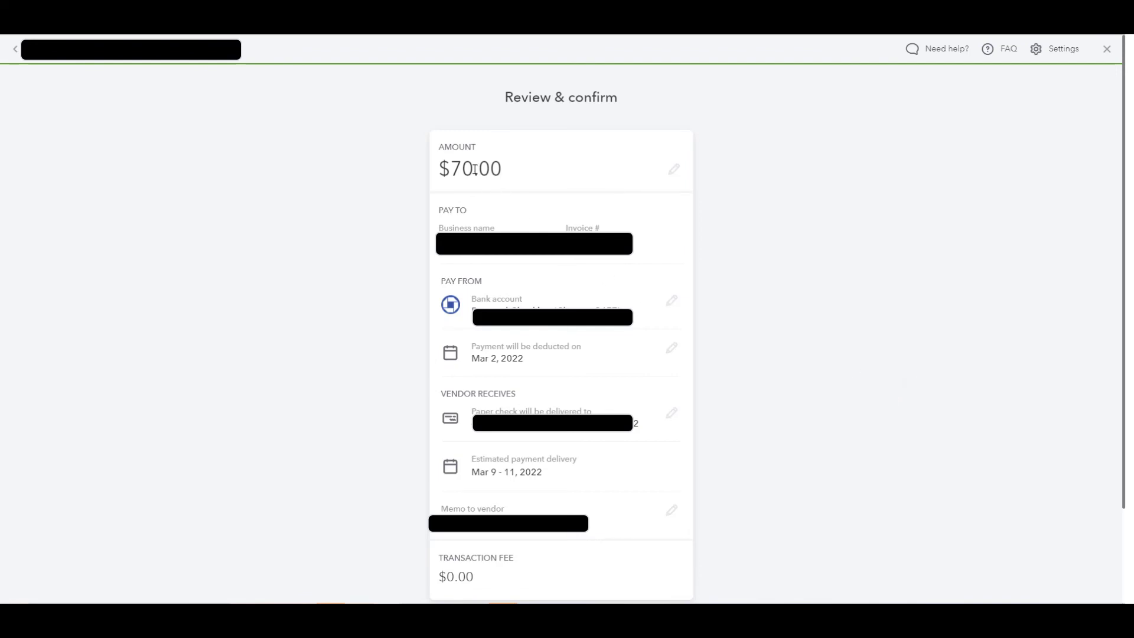
mouse_move(427, 350)
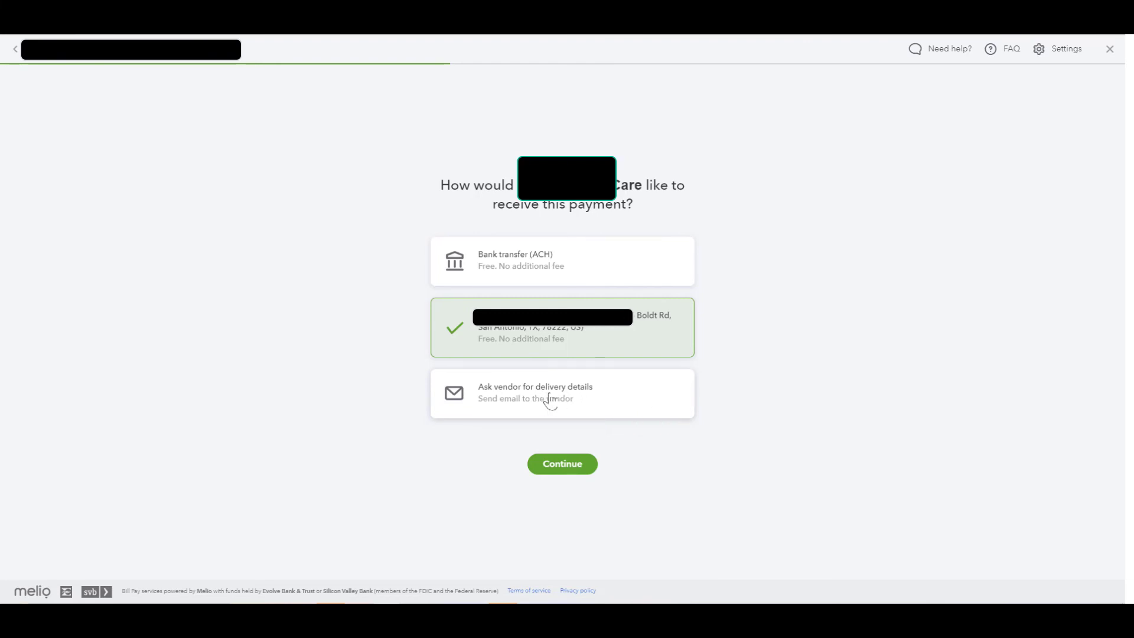
mouse_move(566, 403)
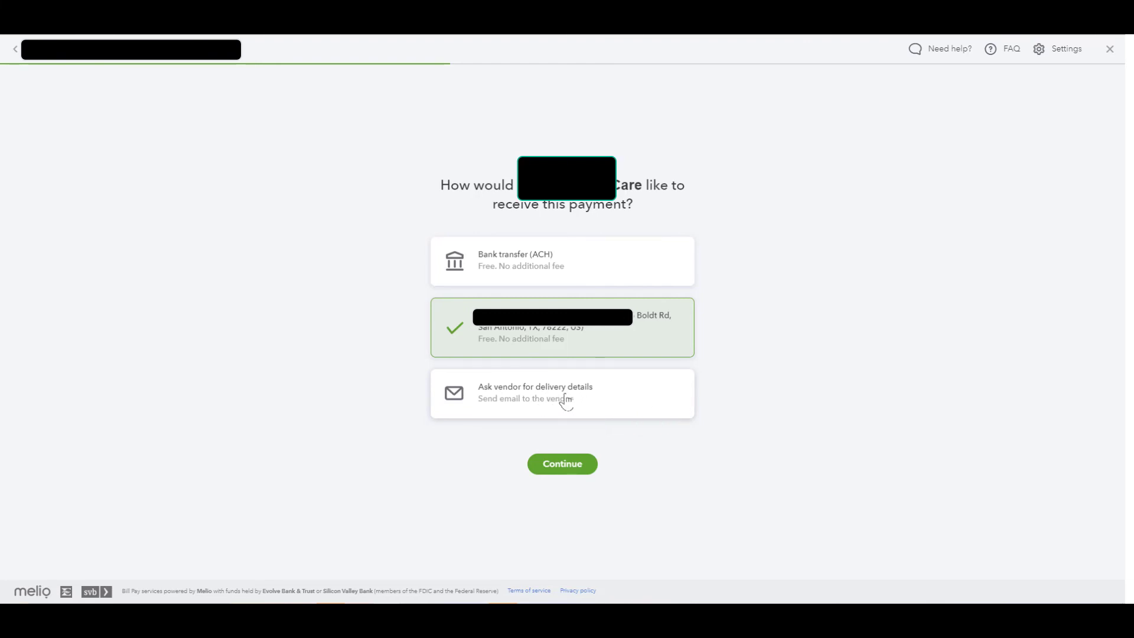
Switch delivery to asking the vendor by email, confirm their address and keep March 2
left_click(562, 393)
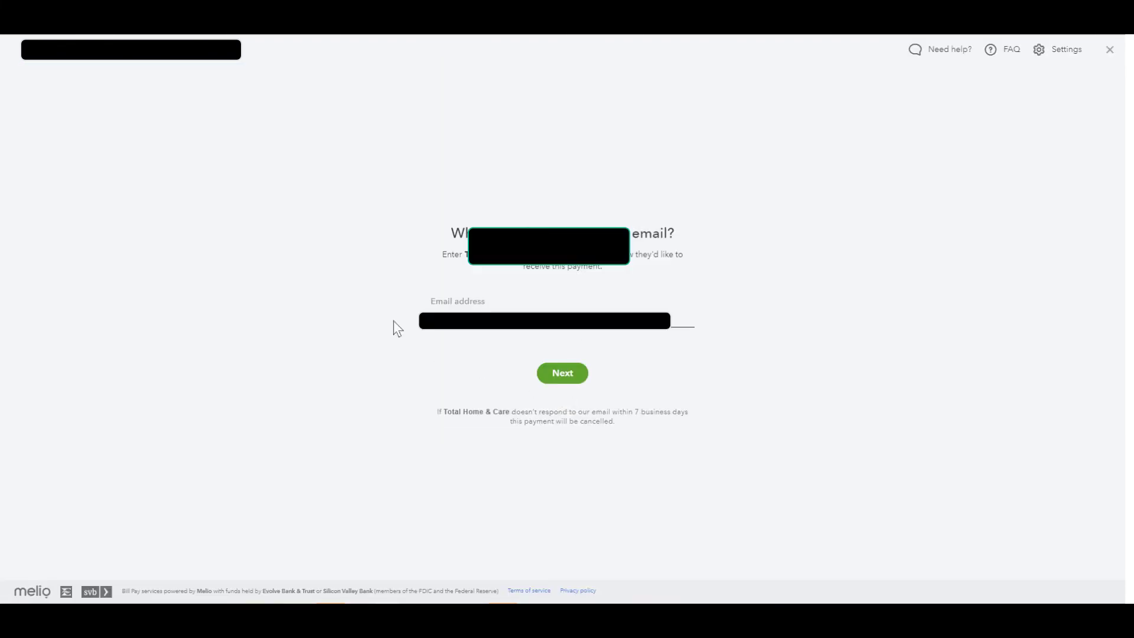
mouse_move(1085, 78)
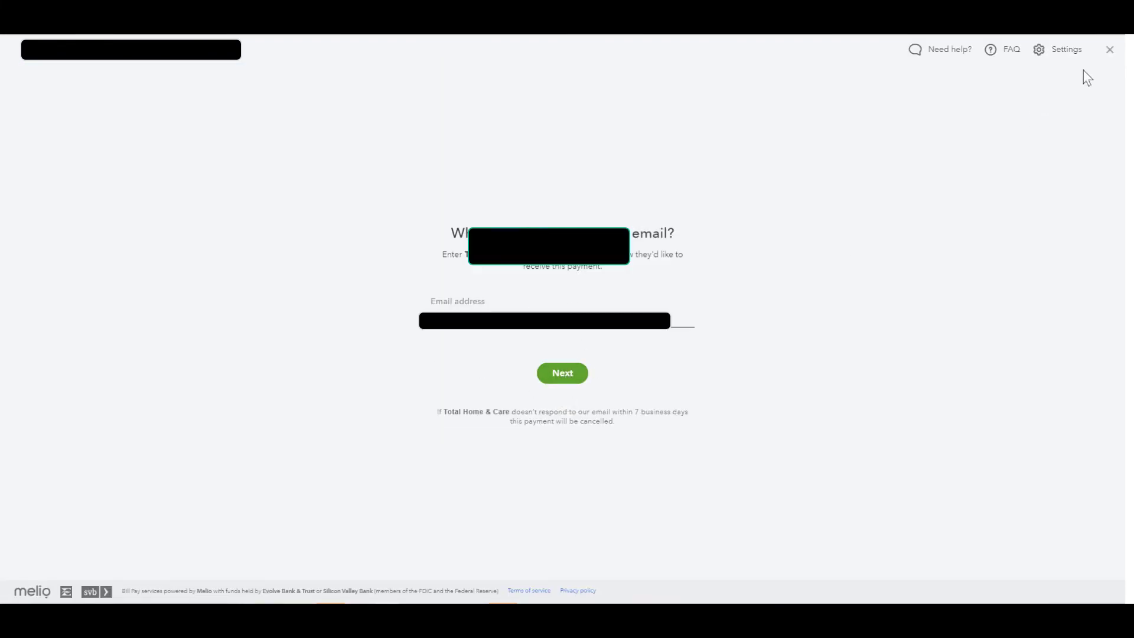
mouse_move(552, 388)
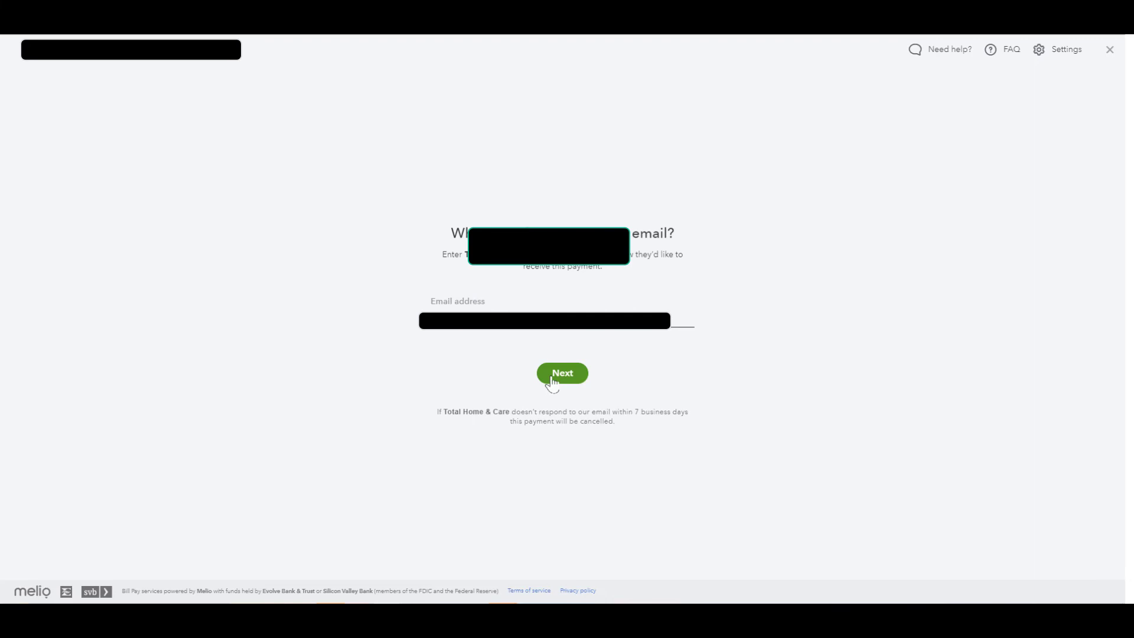
left_click(562, 373)
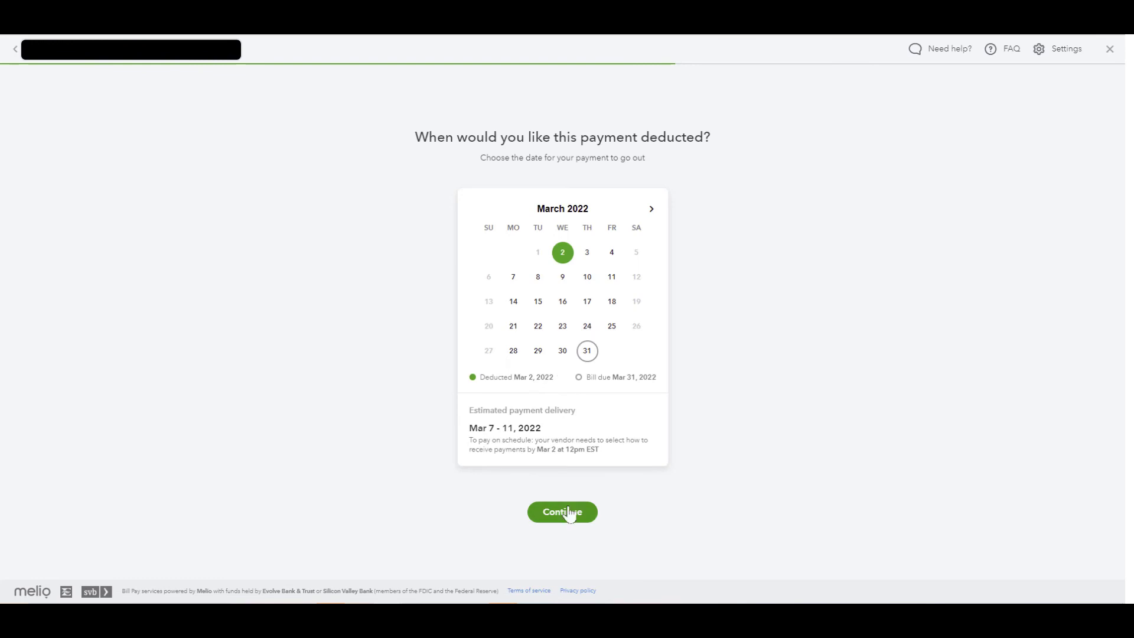
left_click(562, 511)
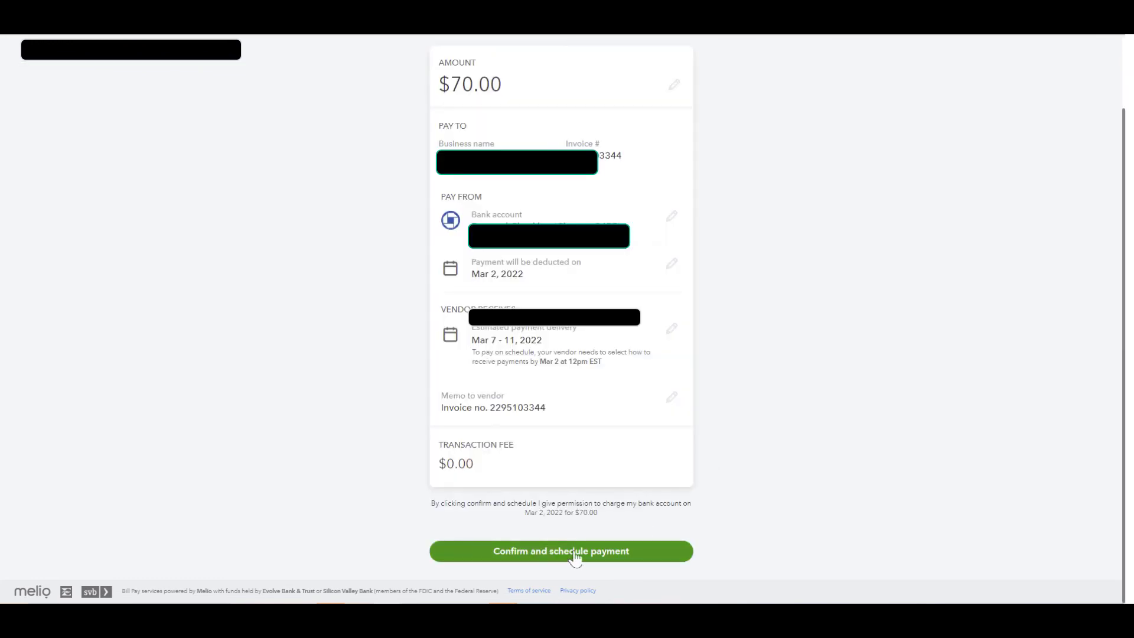
Confirm and schedule the $70.00 payment to be deducted on Mar 2, 2022
left_click(575, 550)
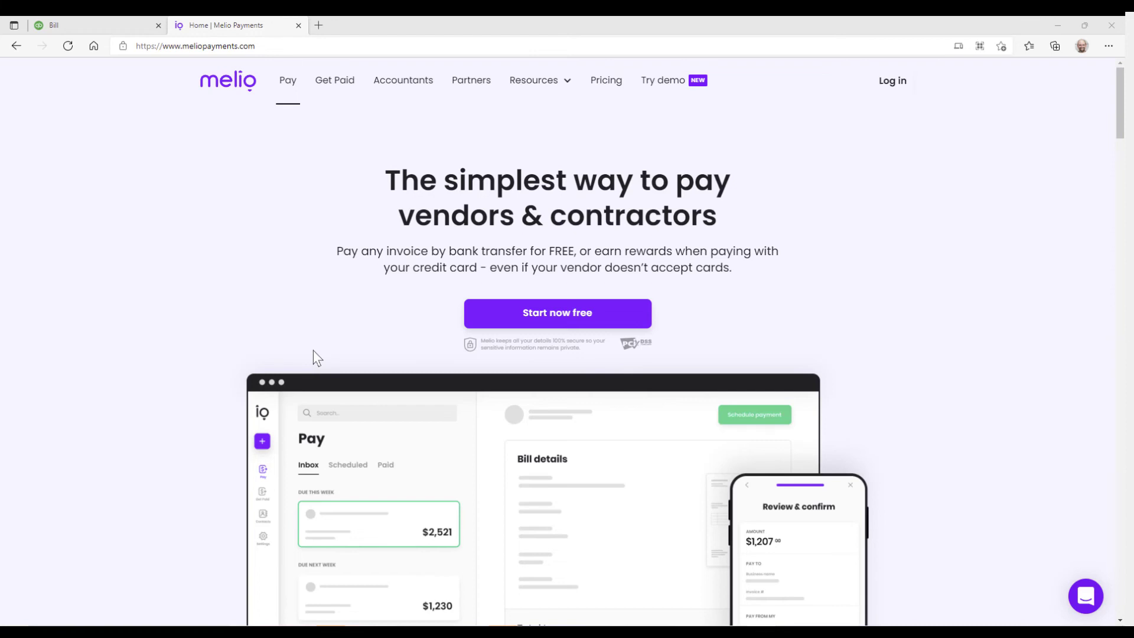
mouse_move(246, 146)
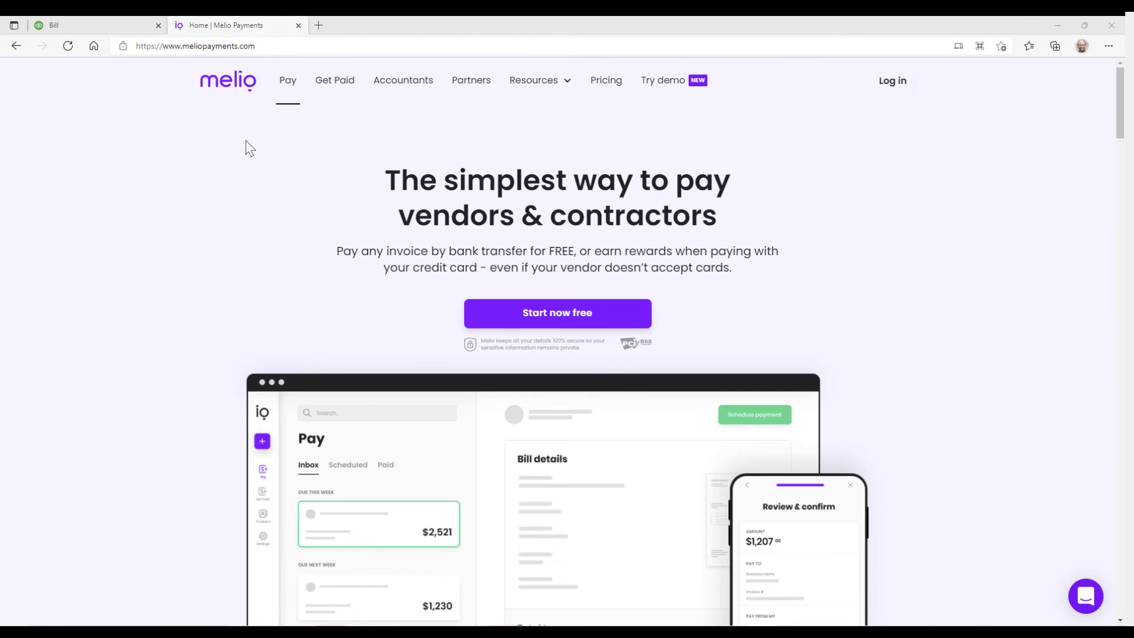
mouse_move(280, 289)
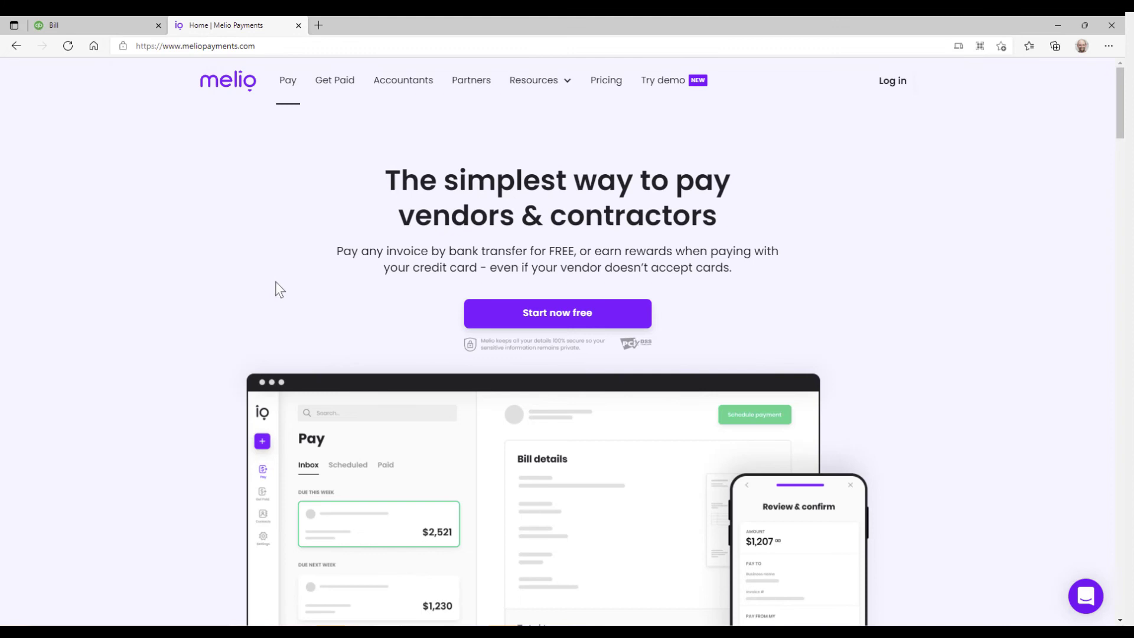
mouse_move(557, 94)
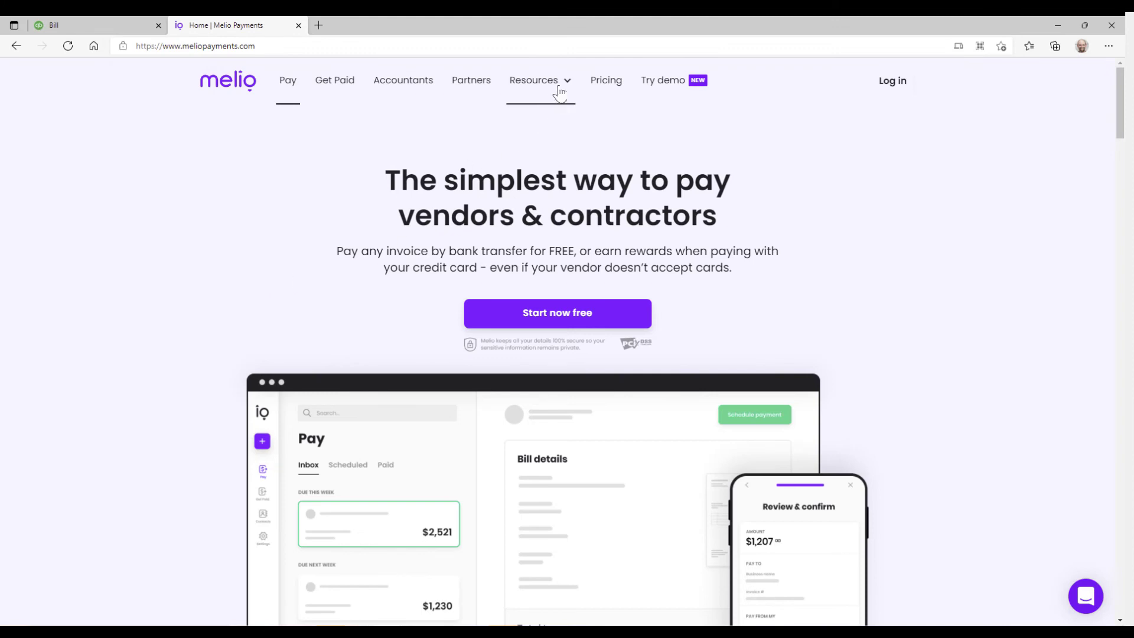
Reach the Melio Help Center from the Resources menu
left_click(538, 81)
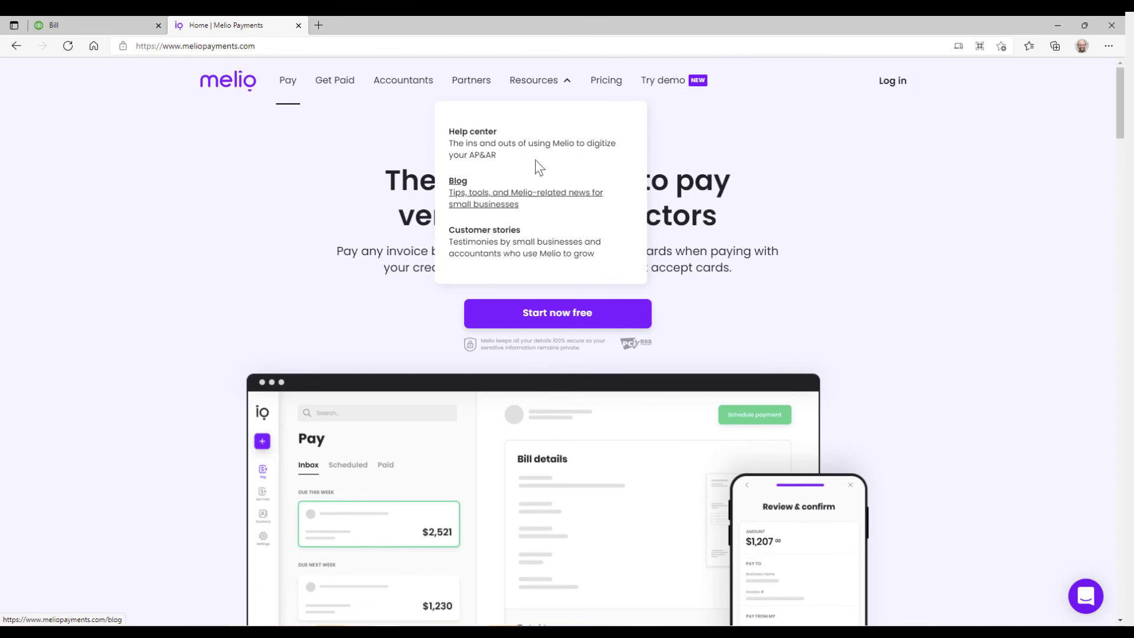
left_click(472, 131)
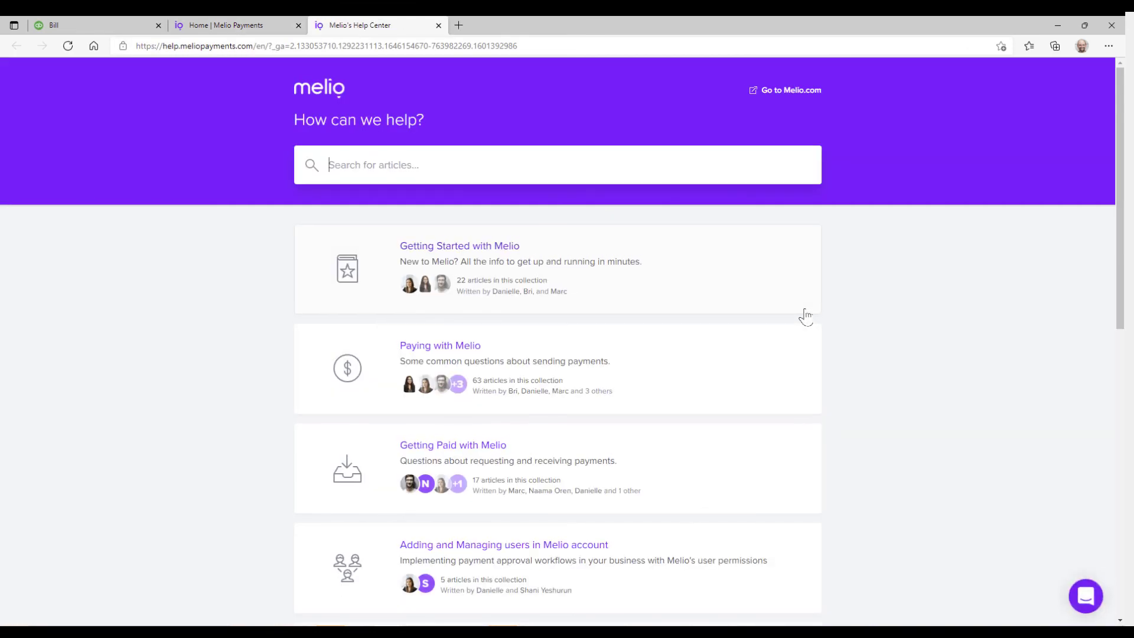
mouse_move(873, 352)
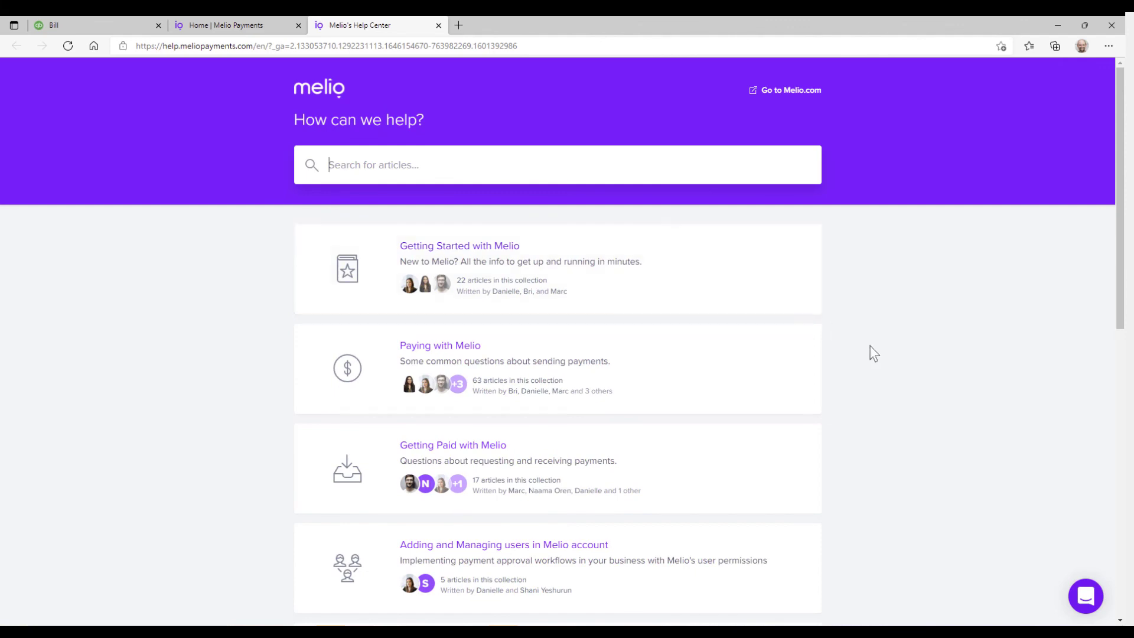
Go back to the Melio.com home page from the Help Center header
scroll("down", 3)
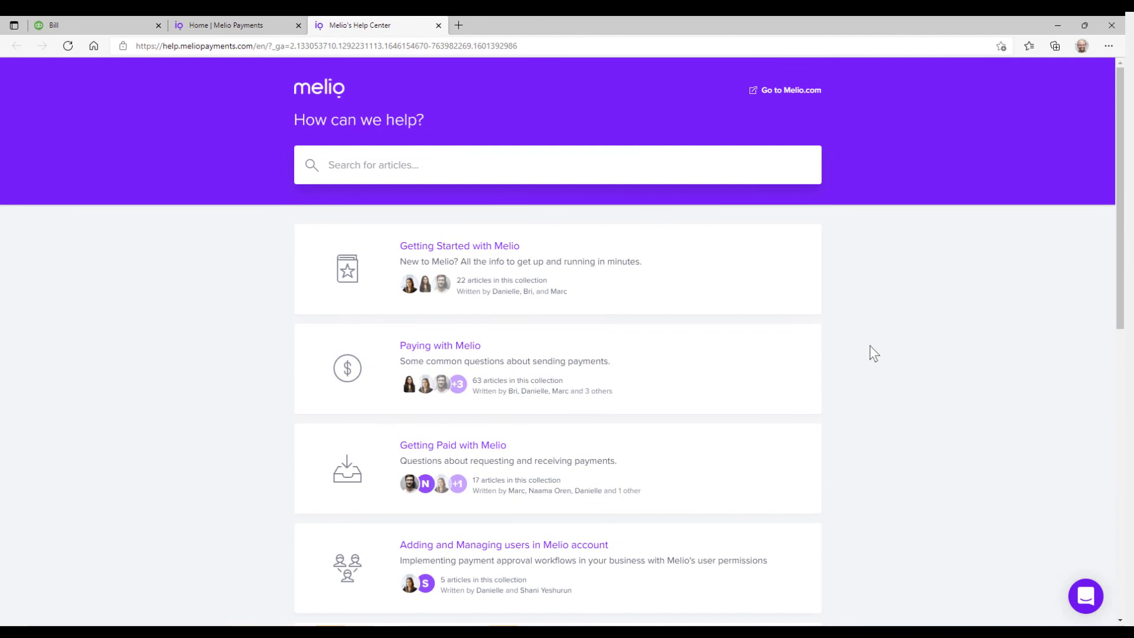
mouse_move(785, 100)
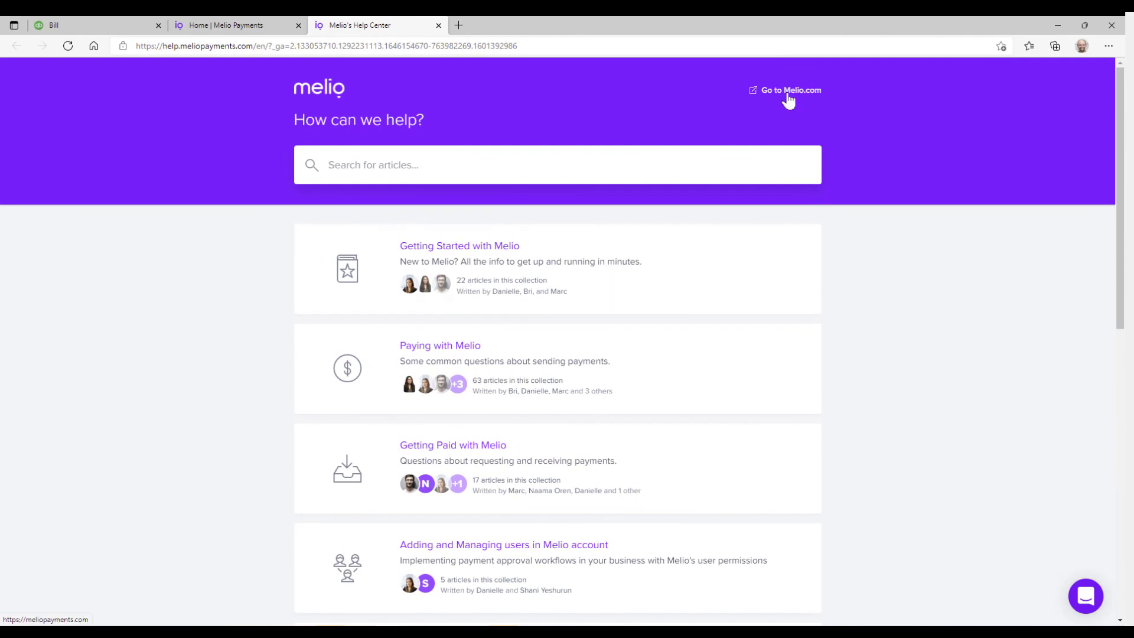
left_click(786, 89)
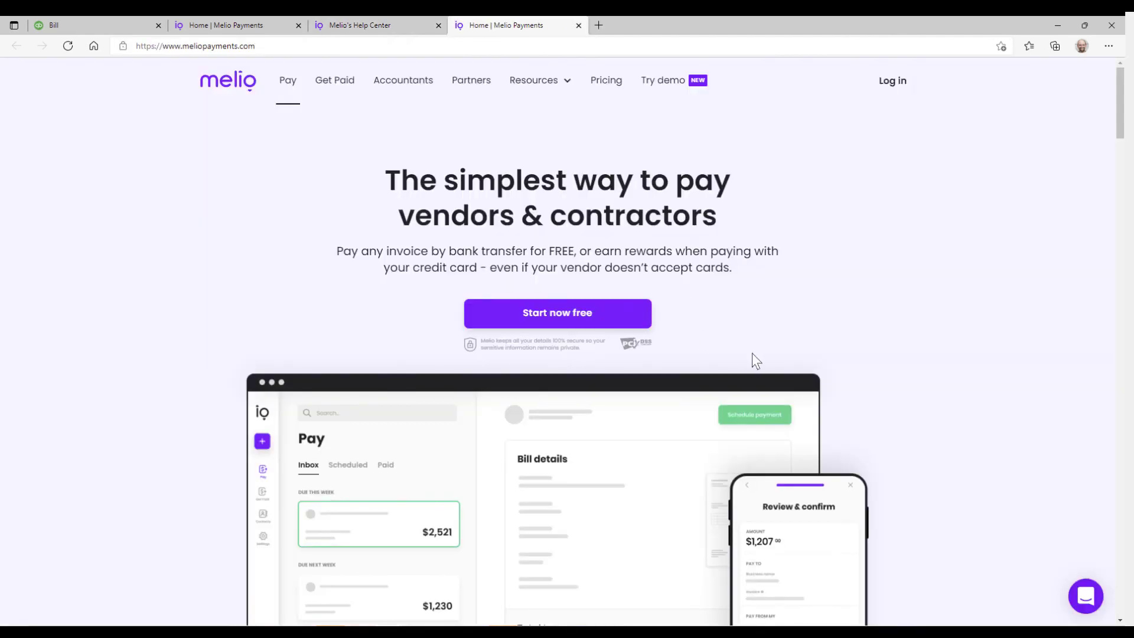
mouse_move(893, 88)
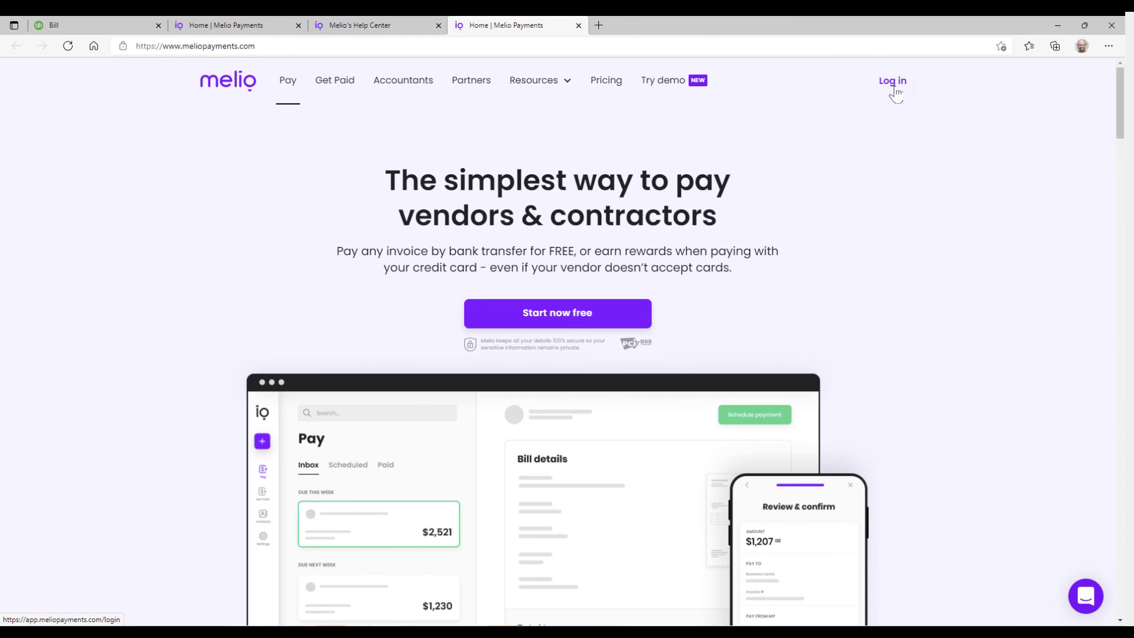
Bring up the support chat panel from the purple chat bubble
left_click(1085, 595)
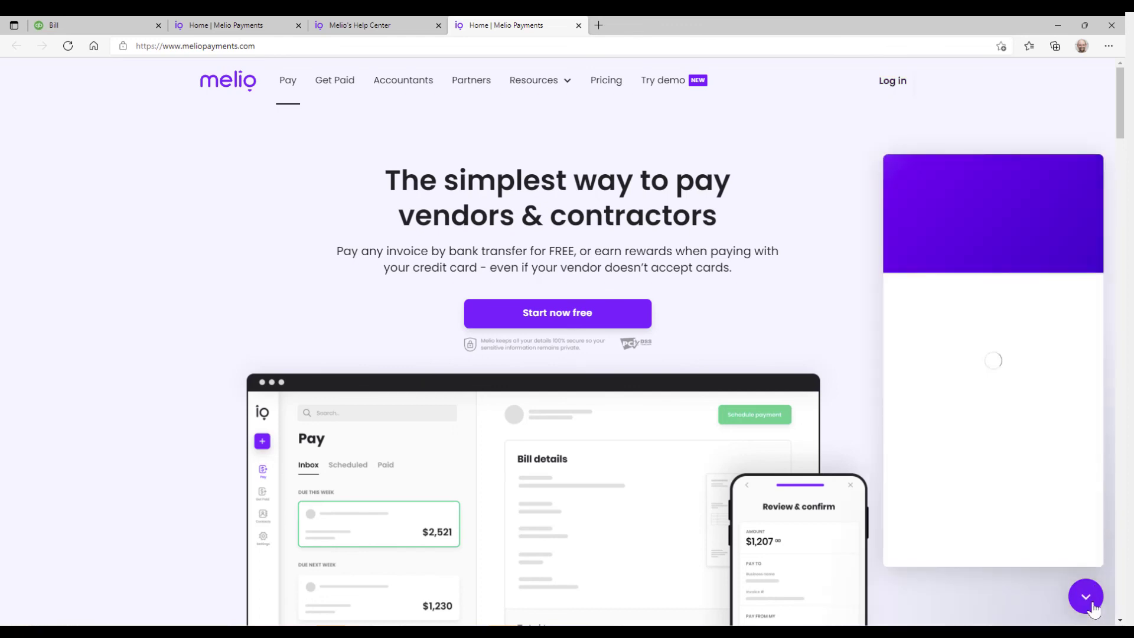
left_click(1085, 595)
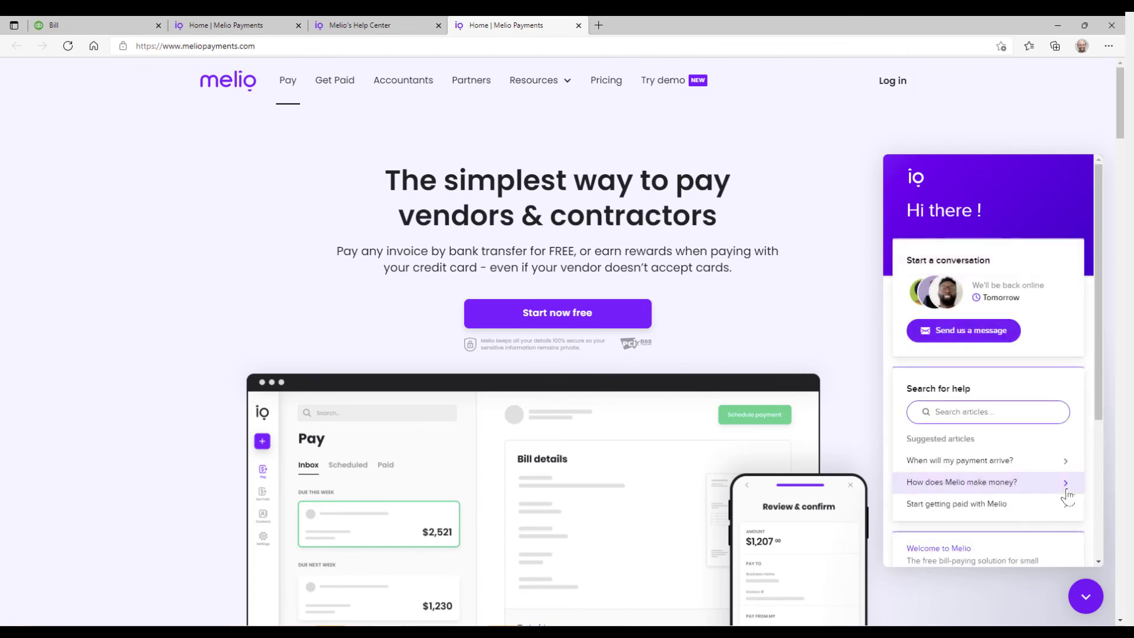
scroll("down", 3)
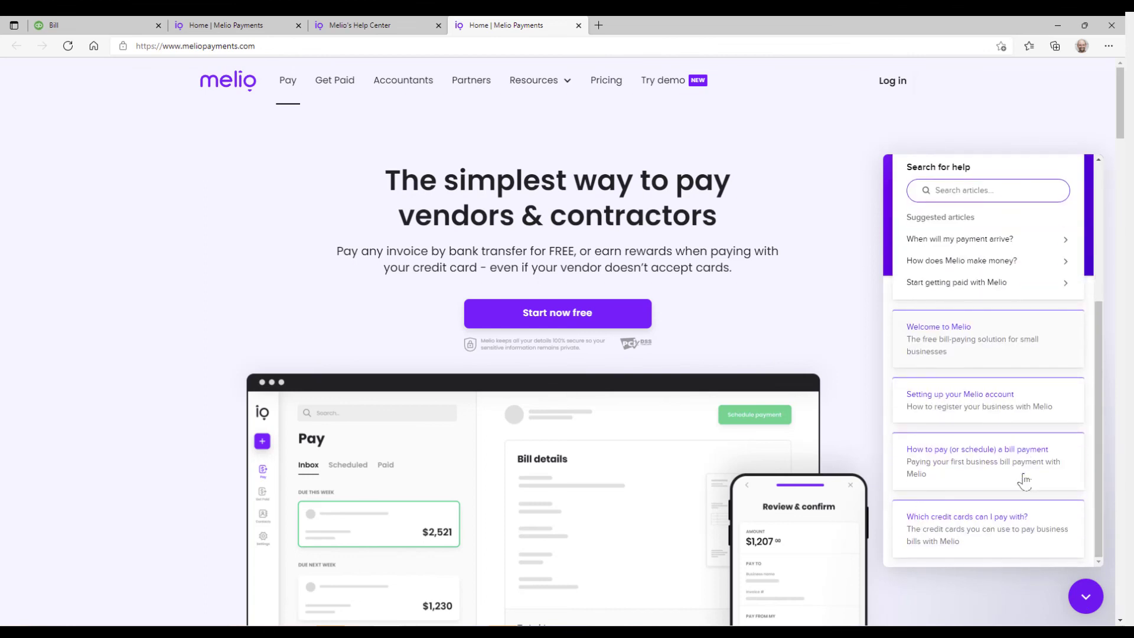